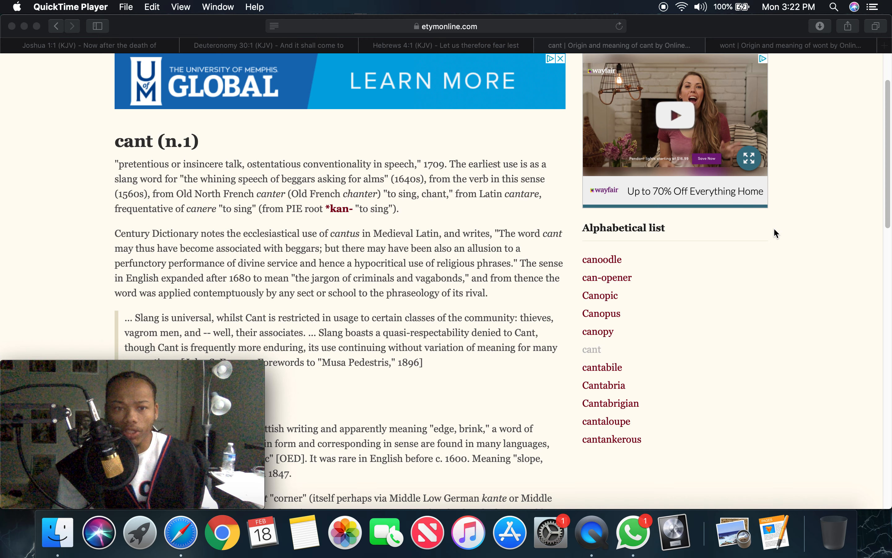
mouse_move(402, 371)
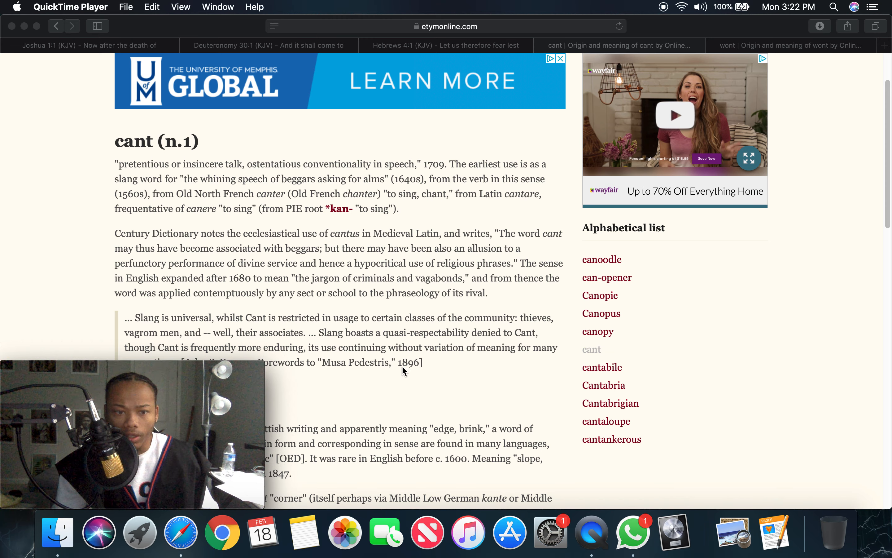
mouse_move(795, 255)
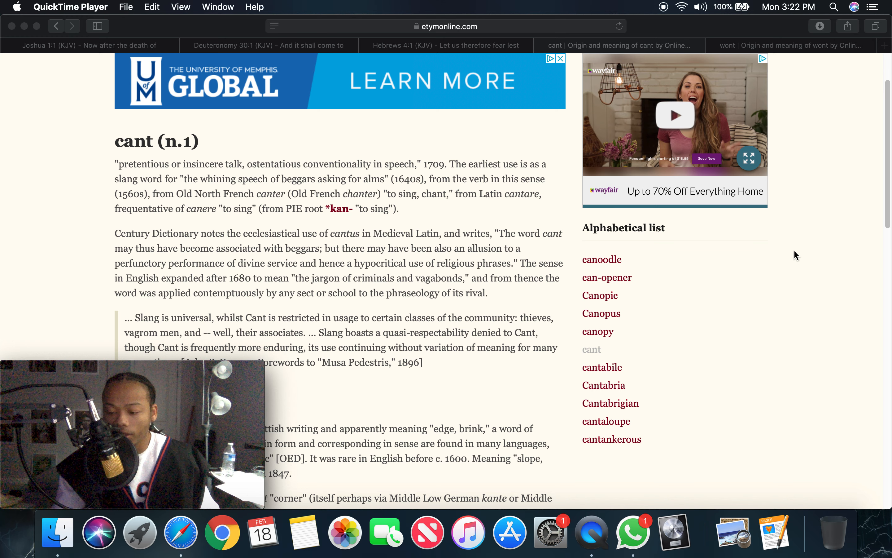
mouse_move(812, 241)
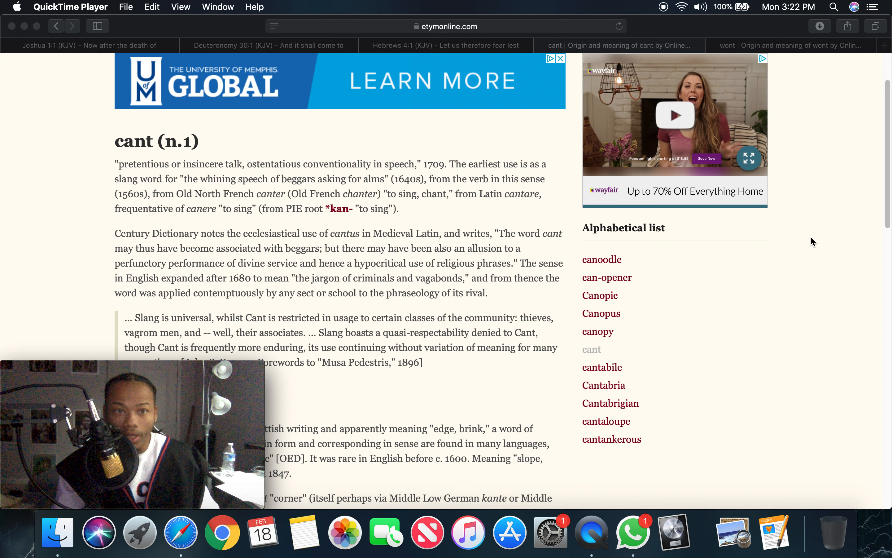
mouse_move(108, 142)
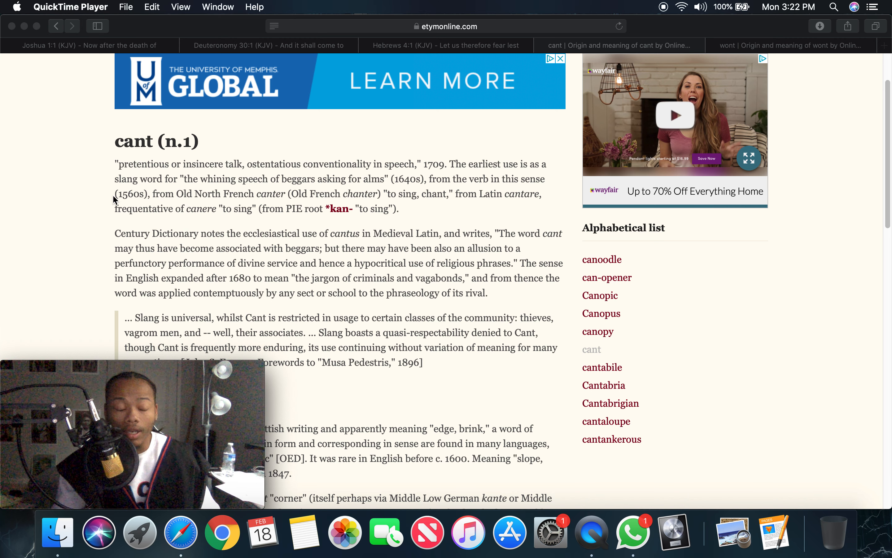
mouse_move(401, 227)
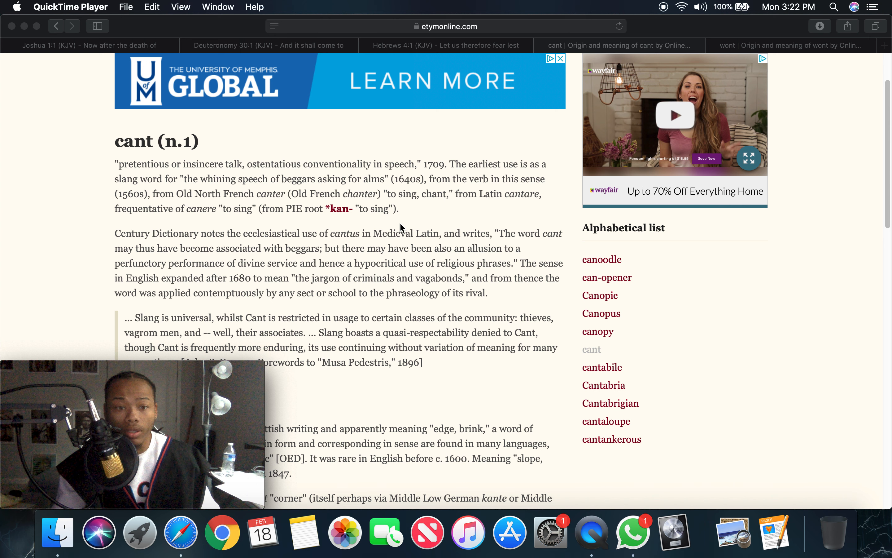
mouse_move(403, 187)
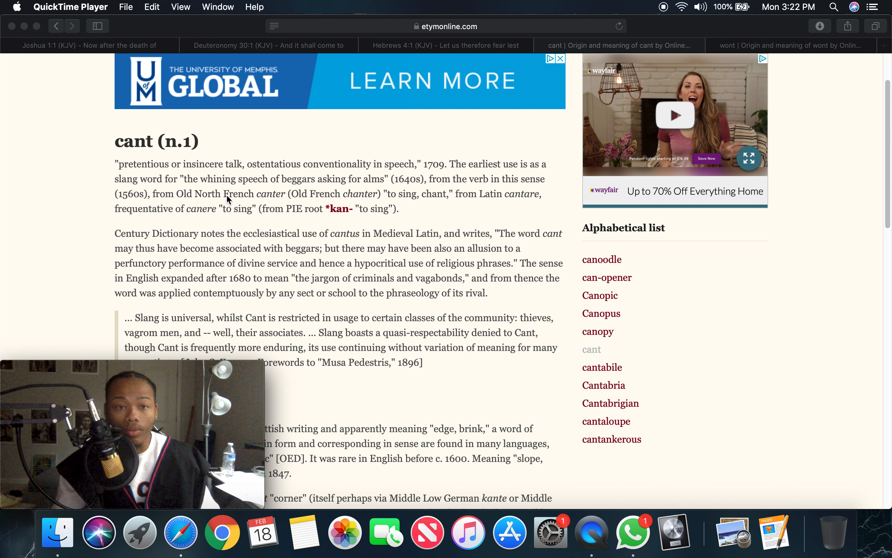
mouse_move(214, 134)
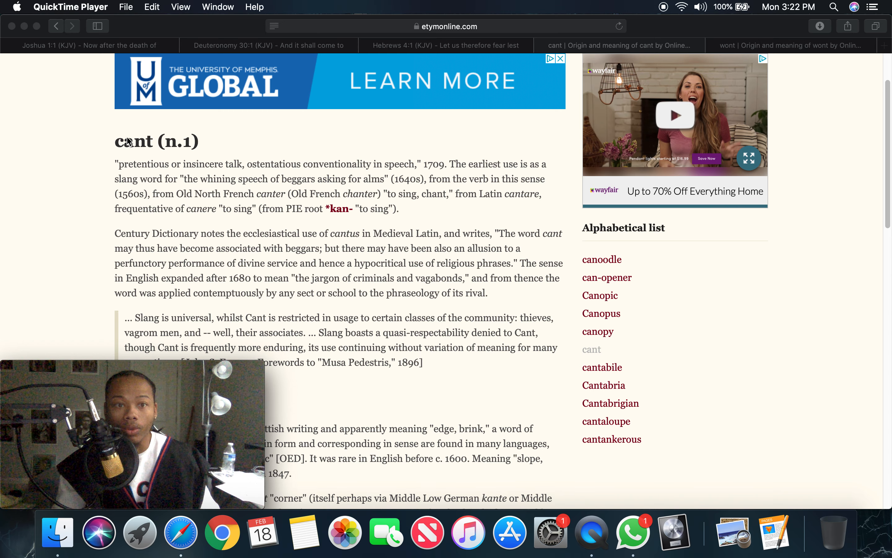
mouse_move(370, 205)
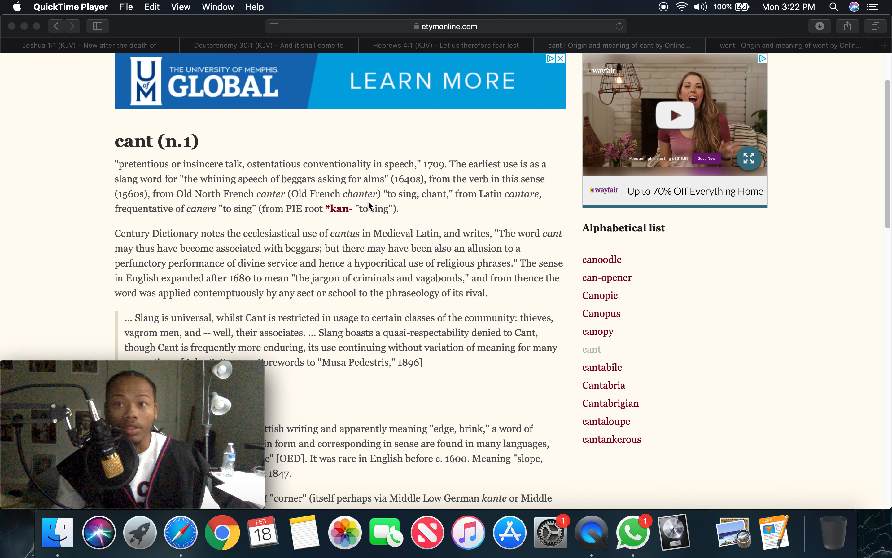
mouse_move(287, 179)
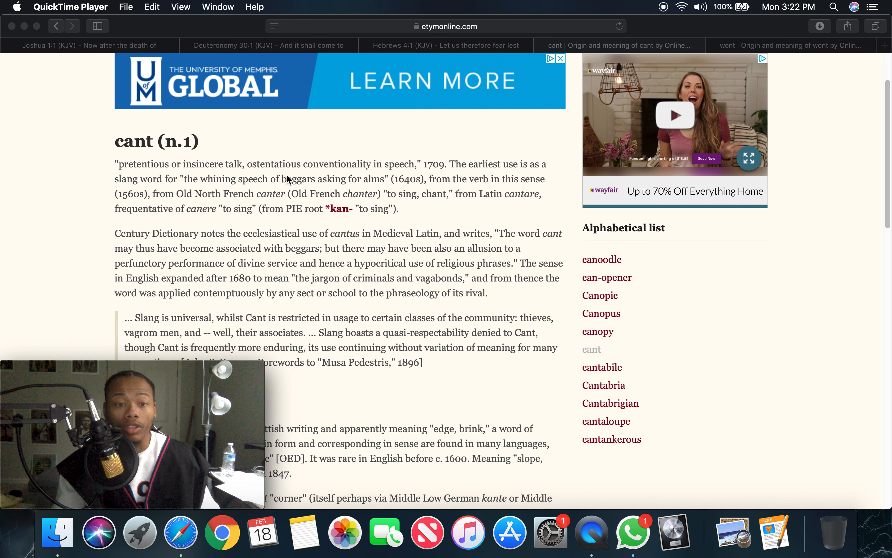
mouse_move(448, 184)
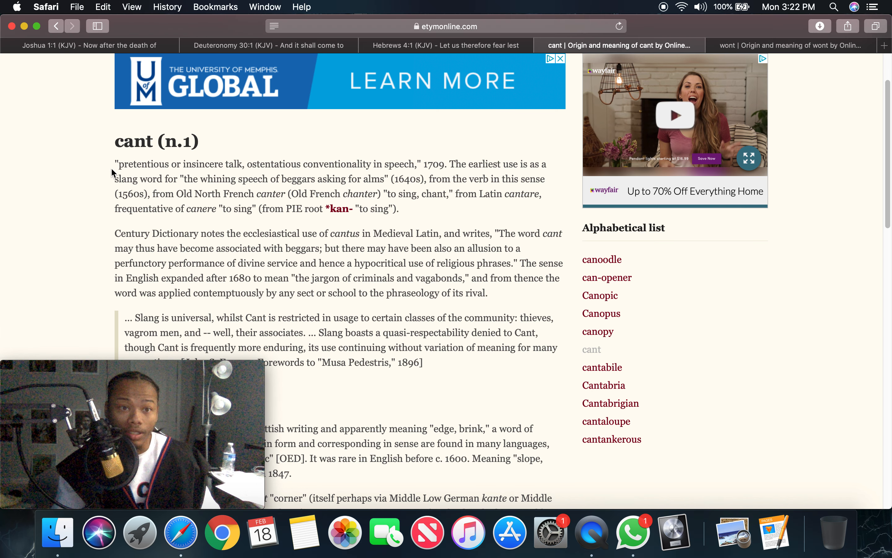
mouse_move(198, 172)
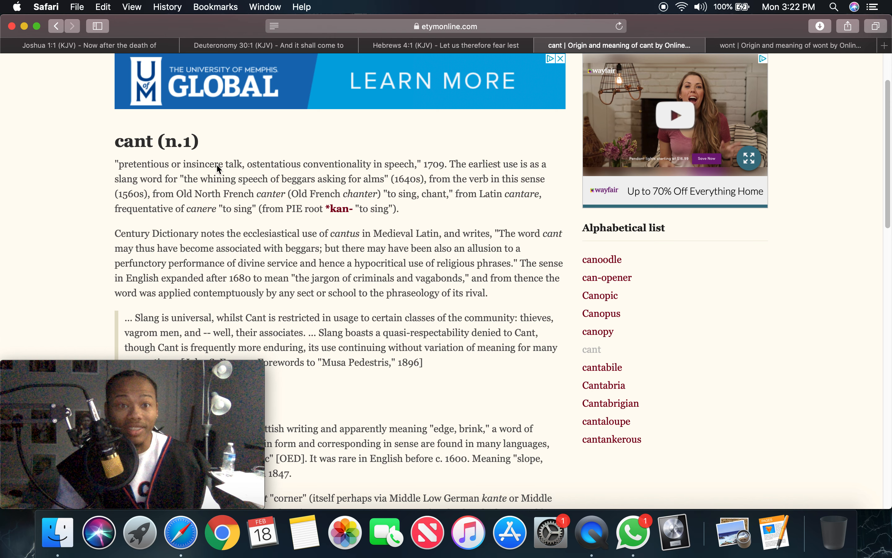
mouse_move(56, 155)
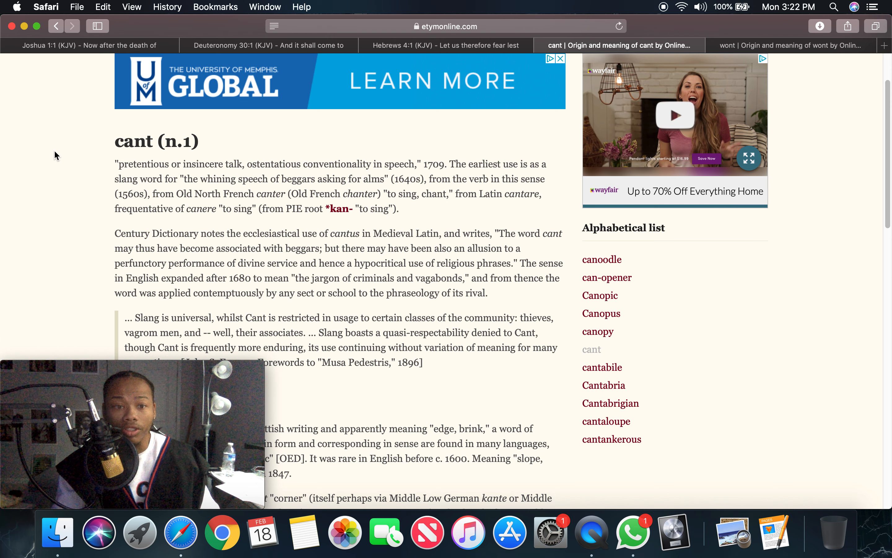
mouse_move(32, 151)
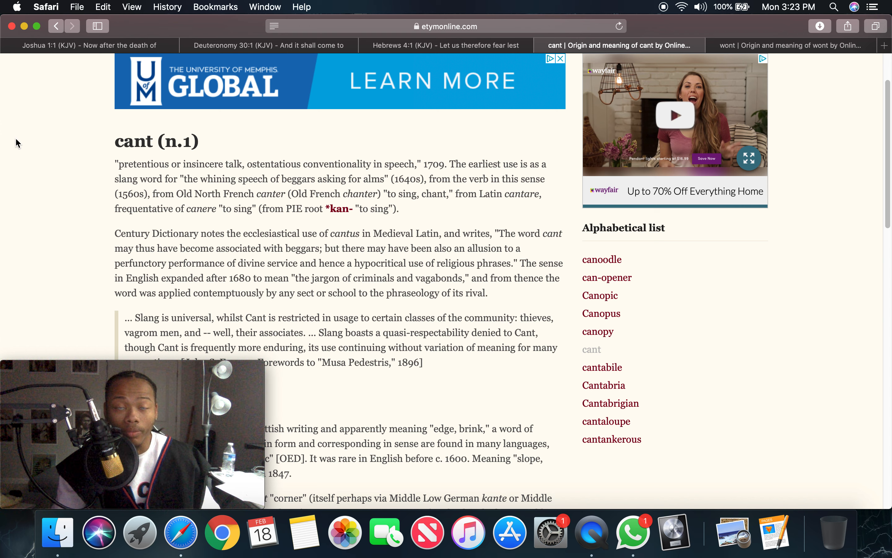
mouse_move(39, 186)
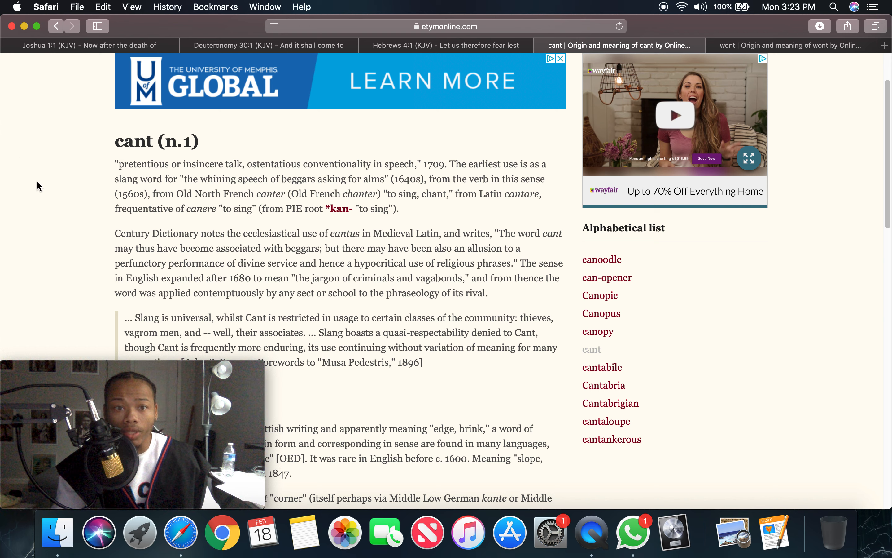
mouse_move(122, 176)
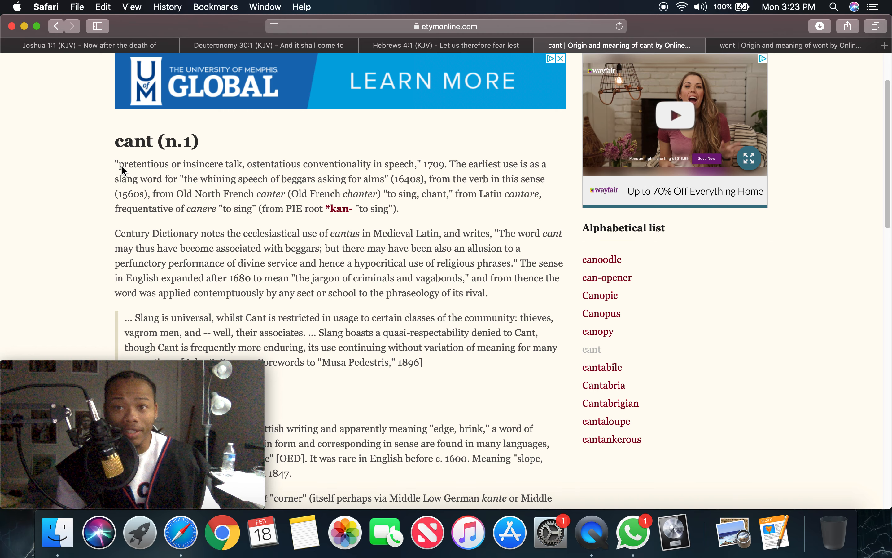
mouse_move(78, 162)
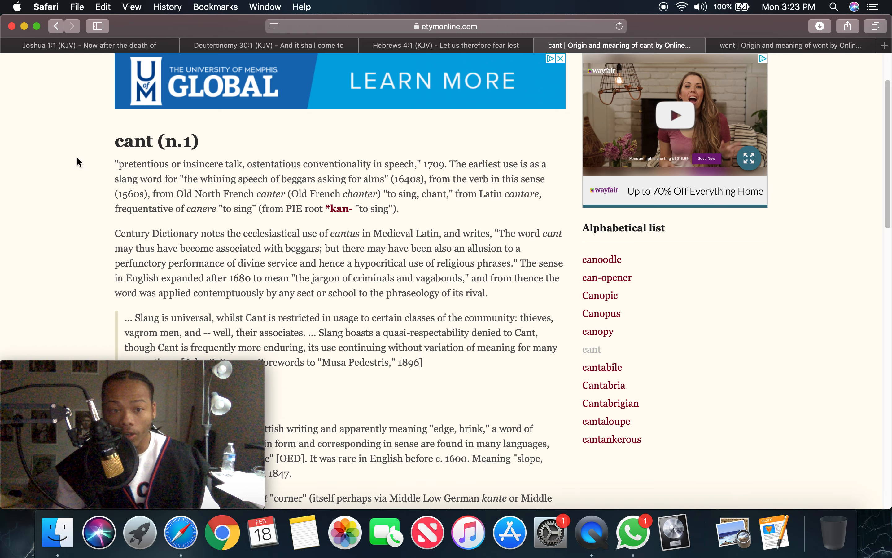
mouse_move(607, 278)
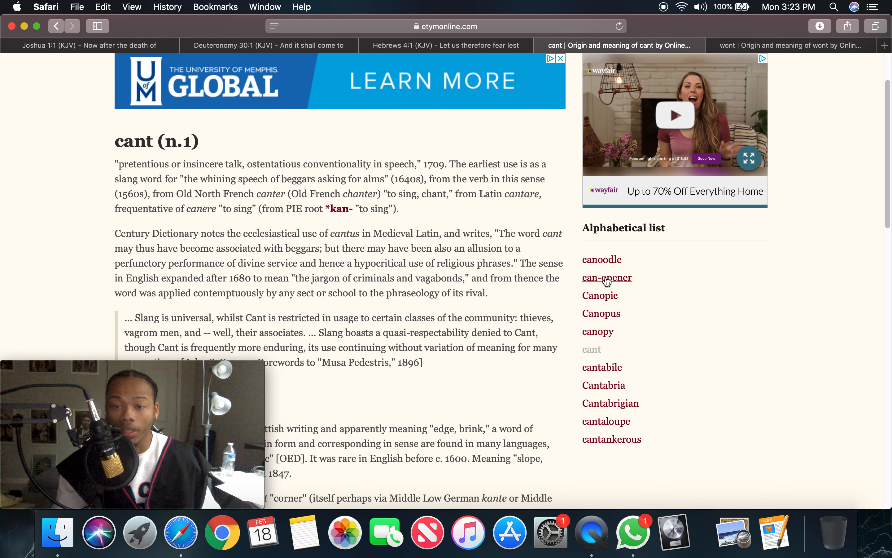
mouse_move(815, 286)
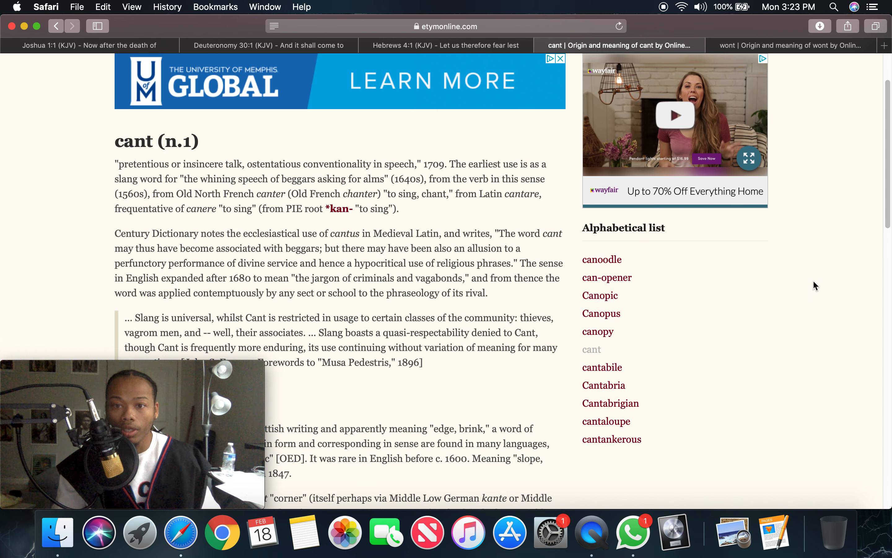
mouse_move(66, 168)
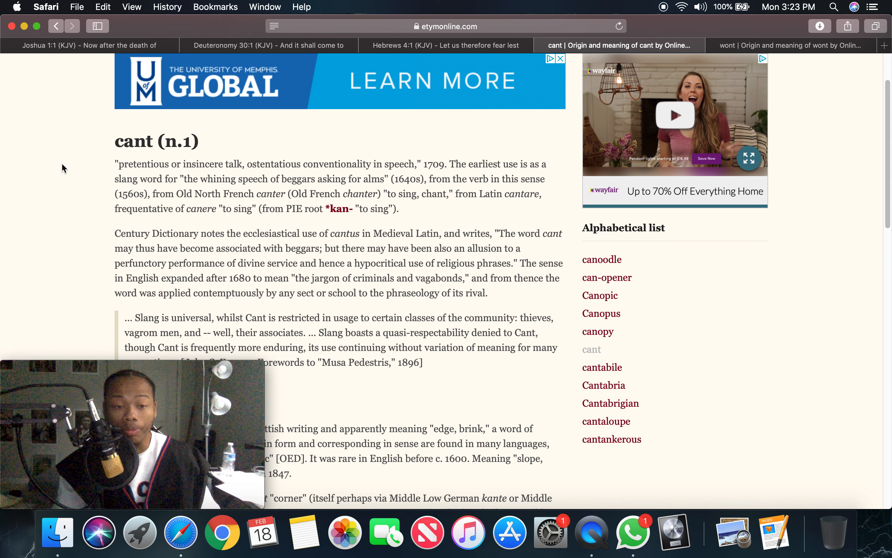
mouse_move(88, 178)
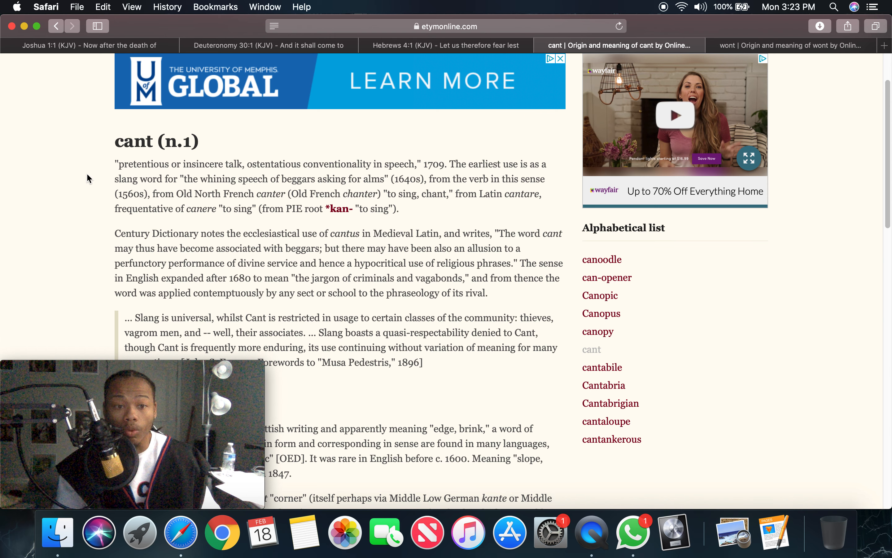
mouse_move(73, 166)
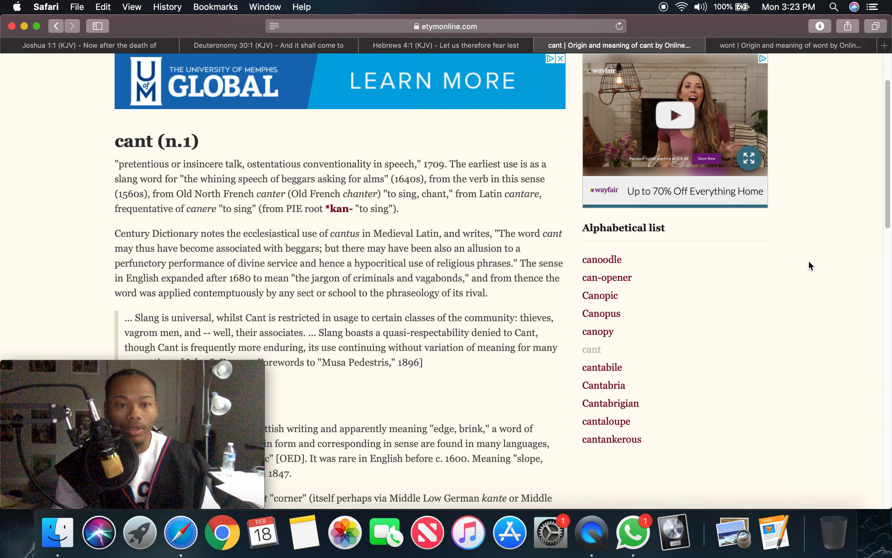
mouse_move(96, 169)
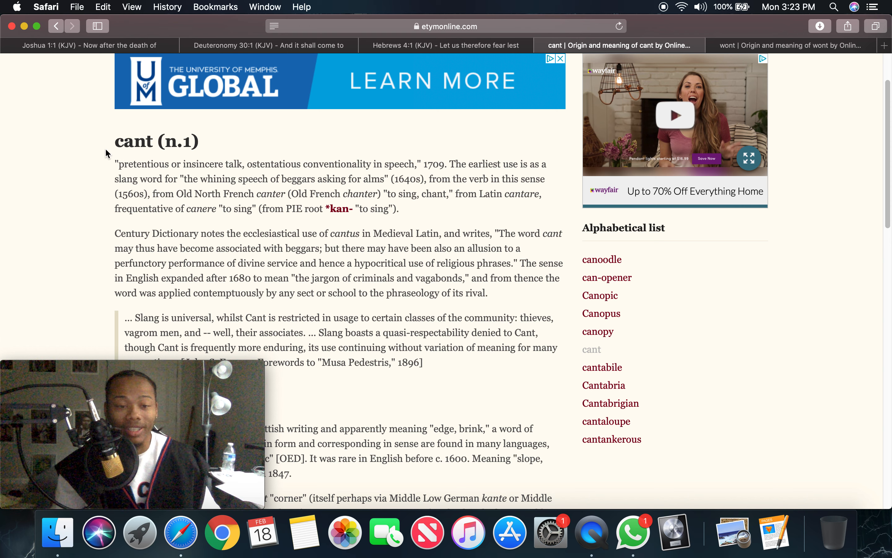
mouse_move(215, 175)
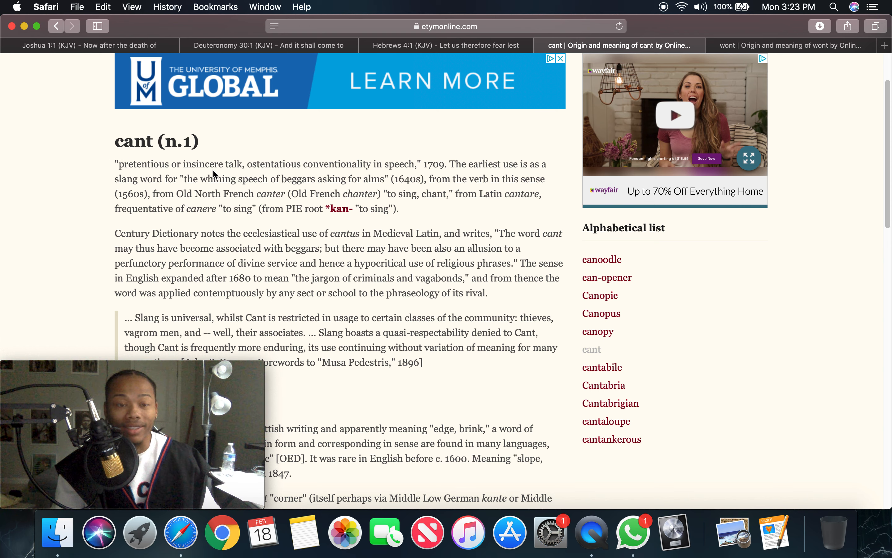
mouse_move(214, 174)
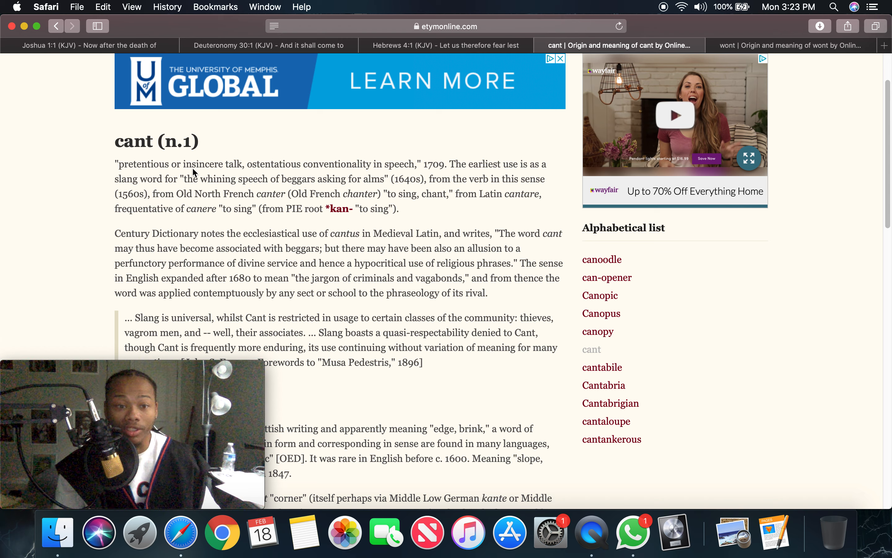
mouse_move(88, 186)
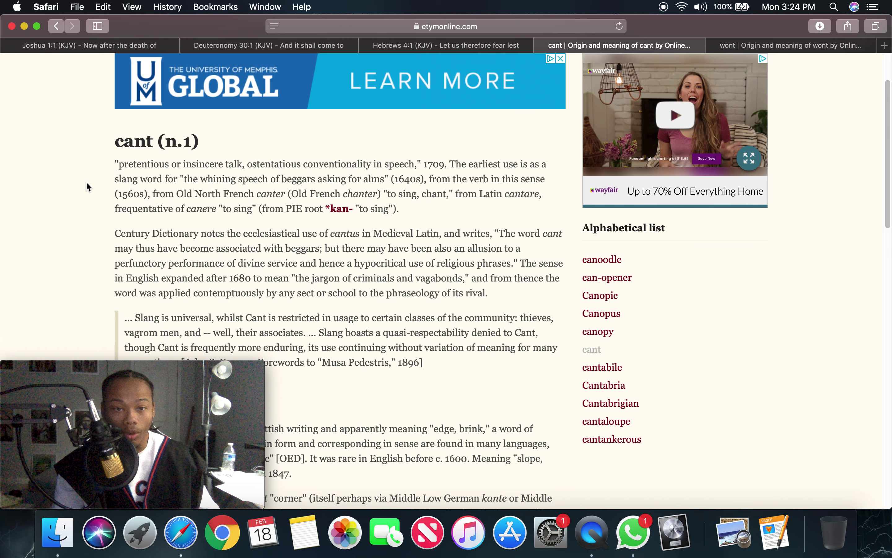
mouse_move(255, 168)
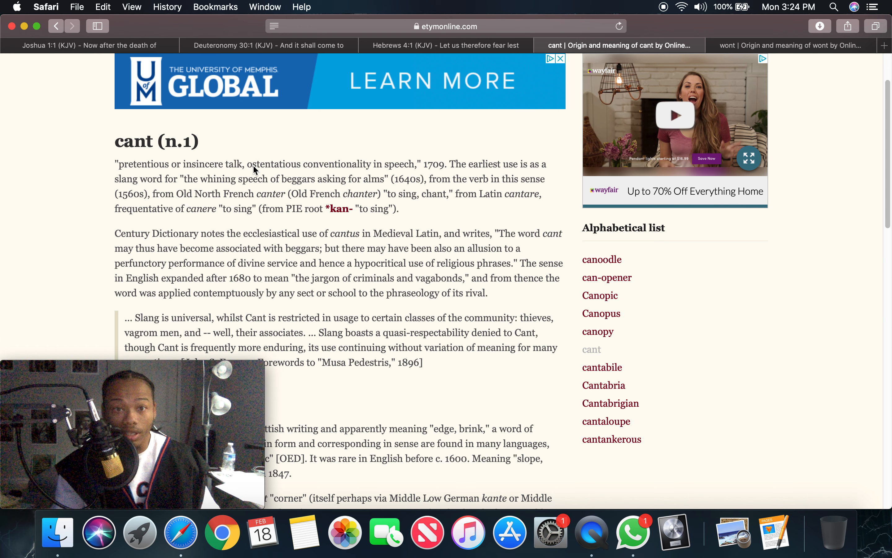
mouse_move(264, 174)
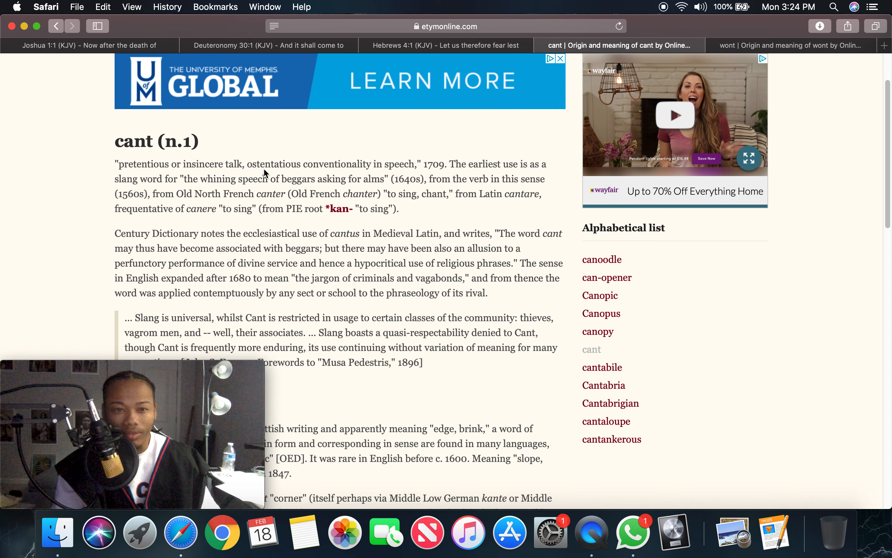
mouse_move(342, 171)
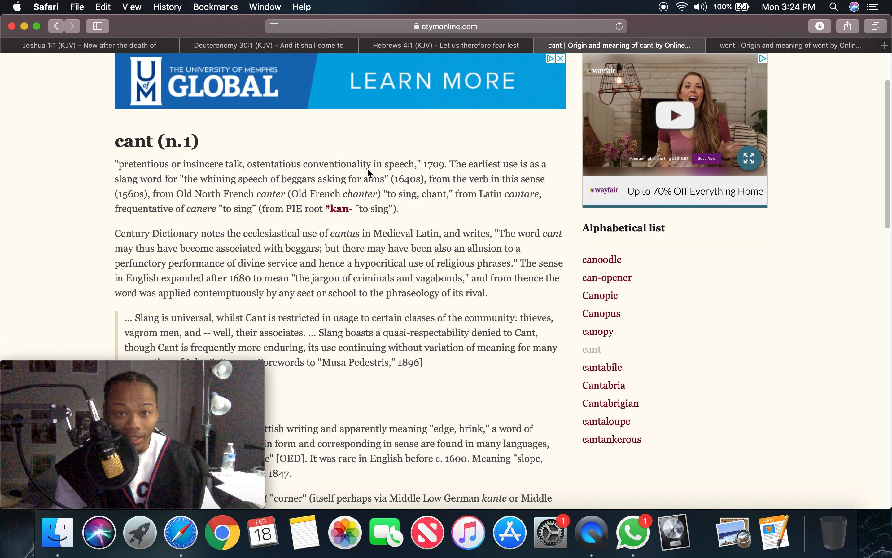
mouse_move(246, 163)
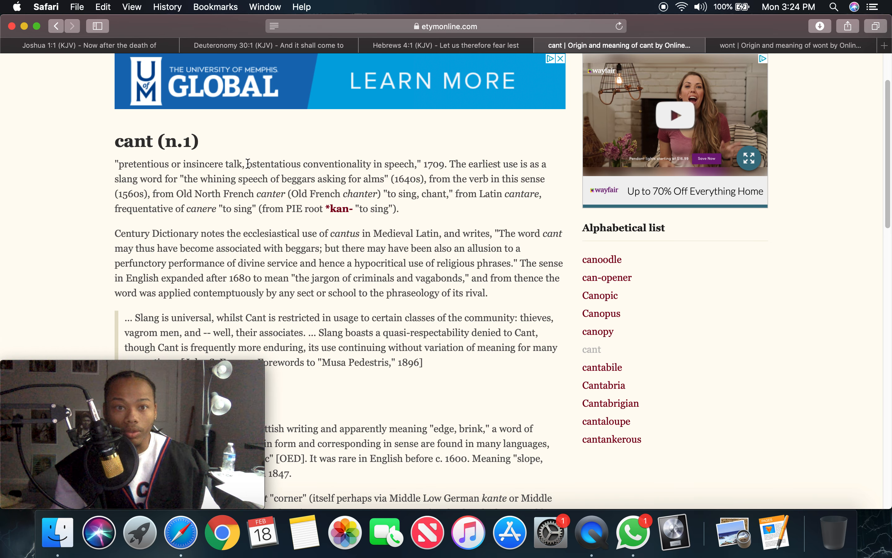
Copy the word 'ostentatious' from the cant etymology entry.
right_click(274, 164)
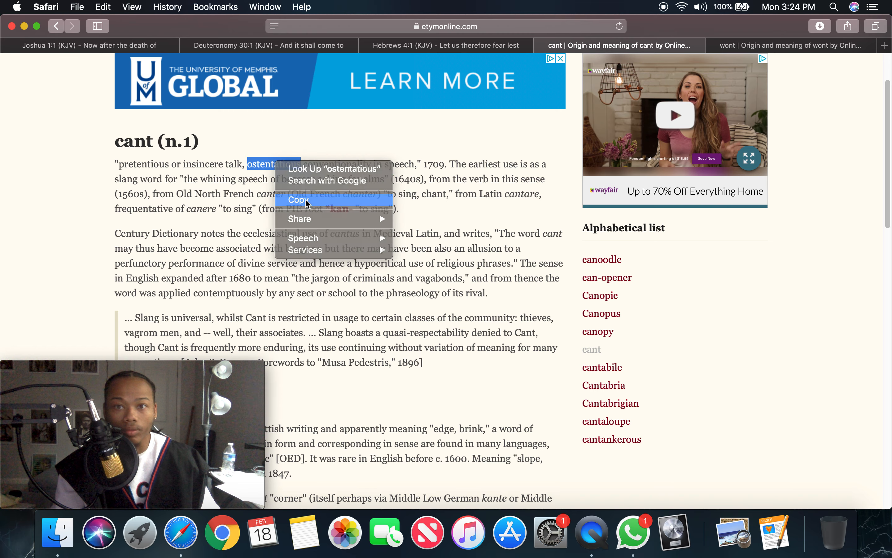
click(885, 45)
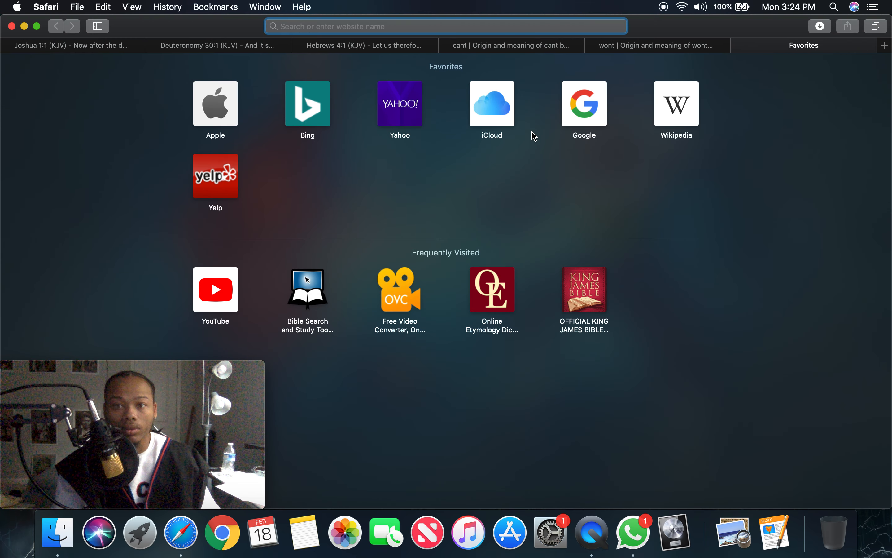
Search Google for 'ostentatious' and play its pronunciation from the dictionary card.
click(584, 104)
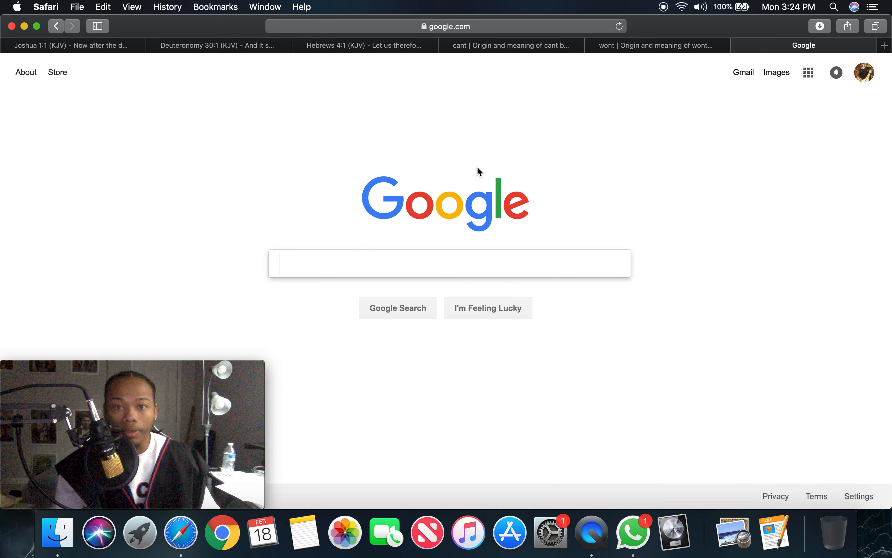
text(ostentatious)
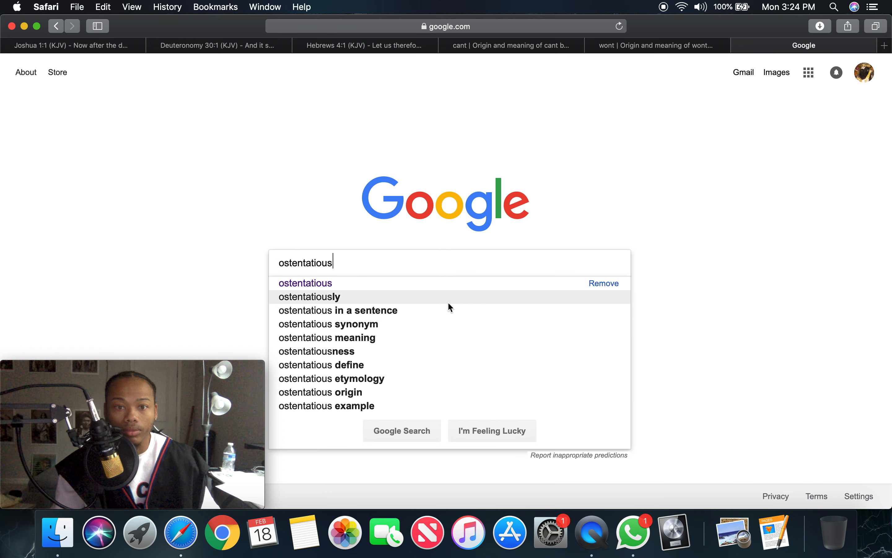
key(Return)
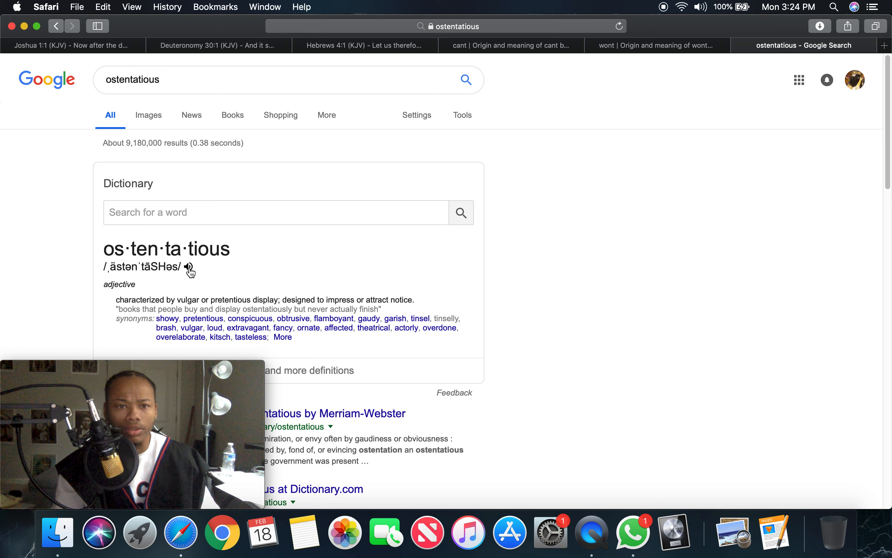
click(189, 267)
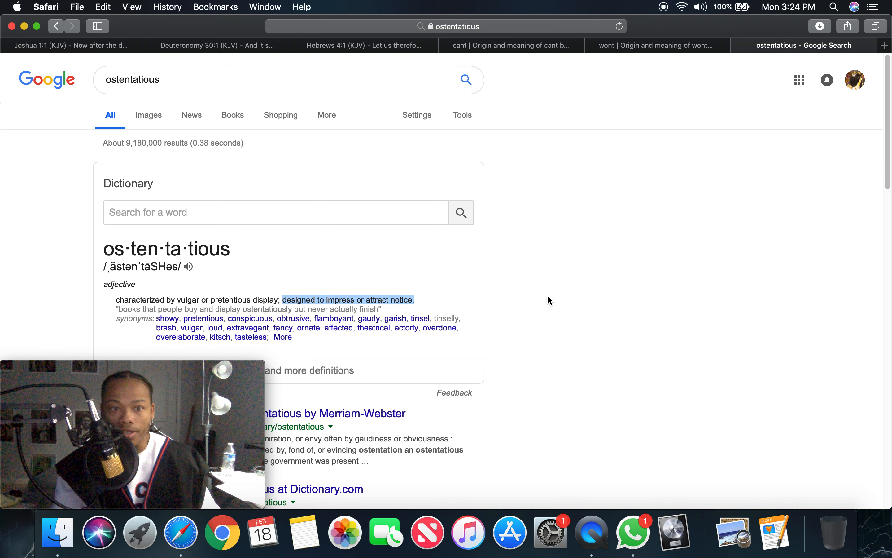
mouse_move(560, 207)
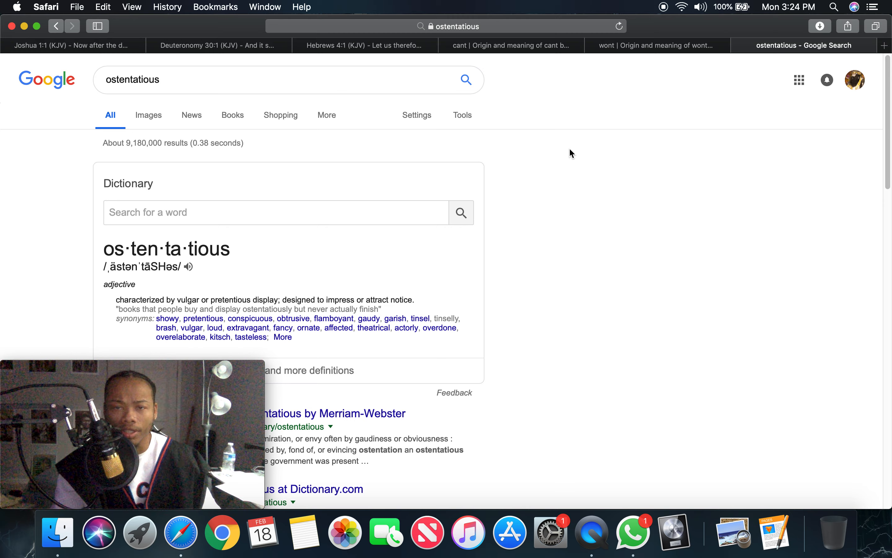
mouse_move(615, 52)
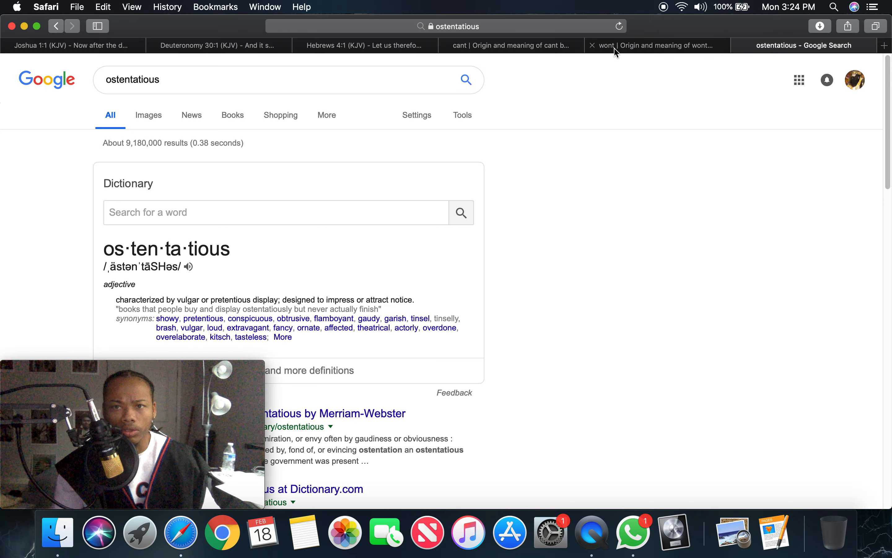
Flip between the wont and cant etymonline entries, ending on wont (Old English wunian).
click(656, 46)
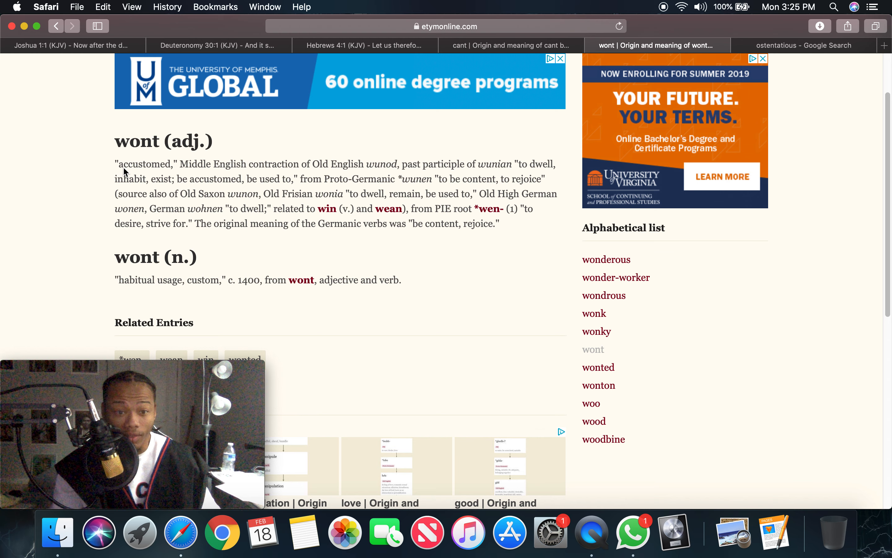
mouse_move(74, 178)
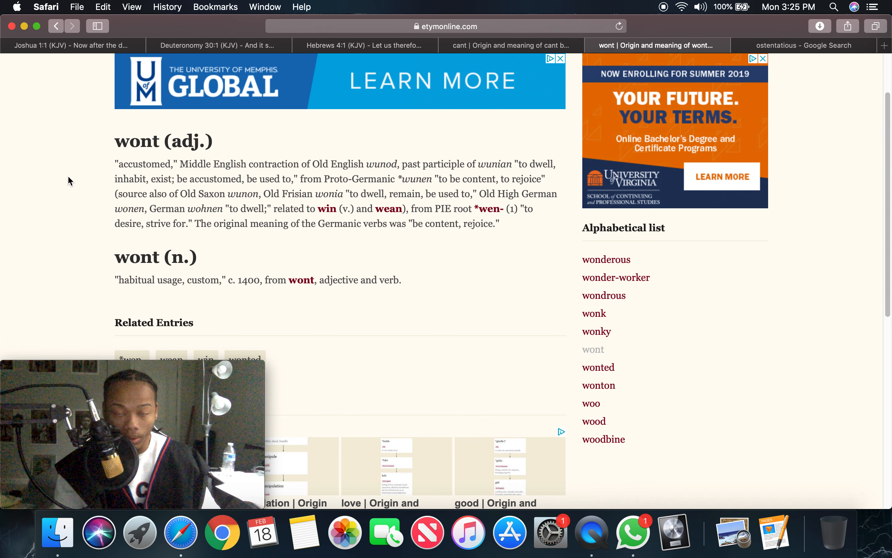
click(506, 45)
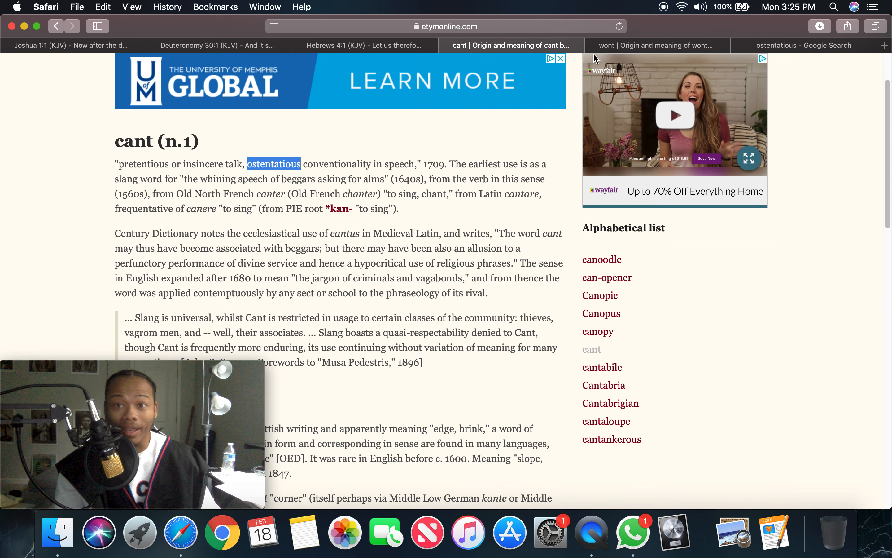
click(656, 45)
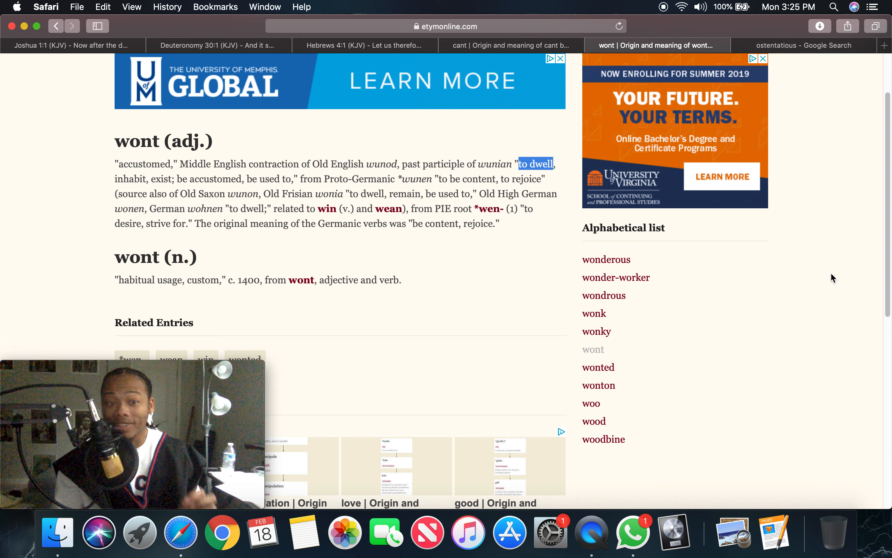
mouse_move(827, 275)
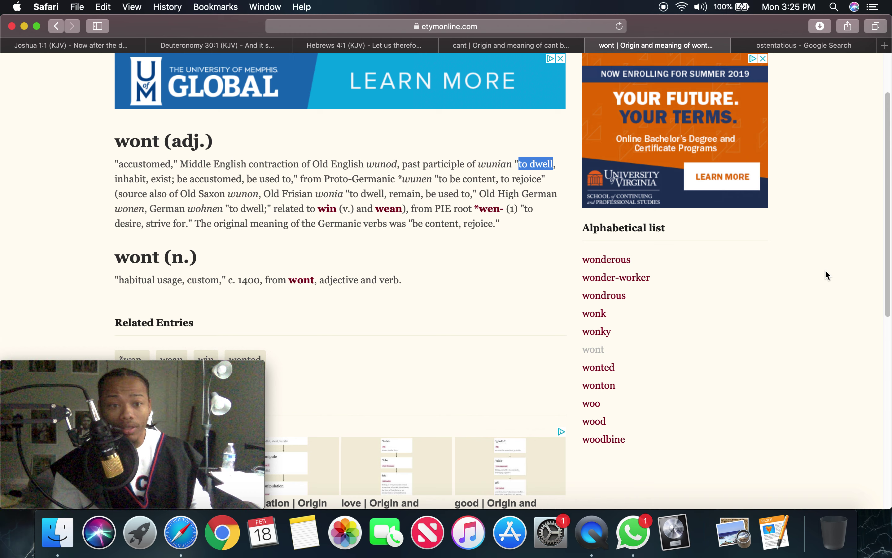
mouse_move(120, 185)
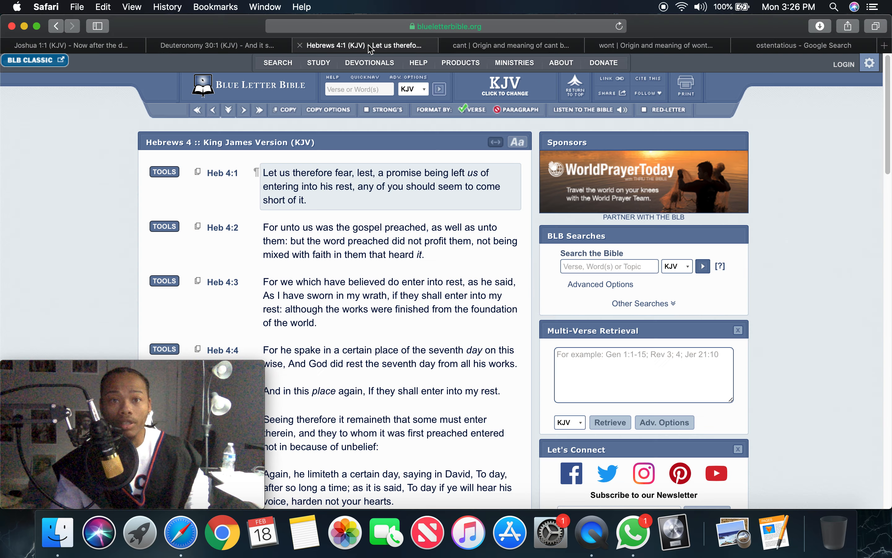
scroll(down, 3)
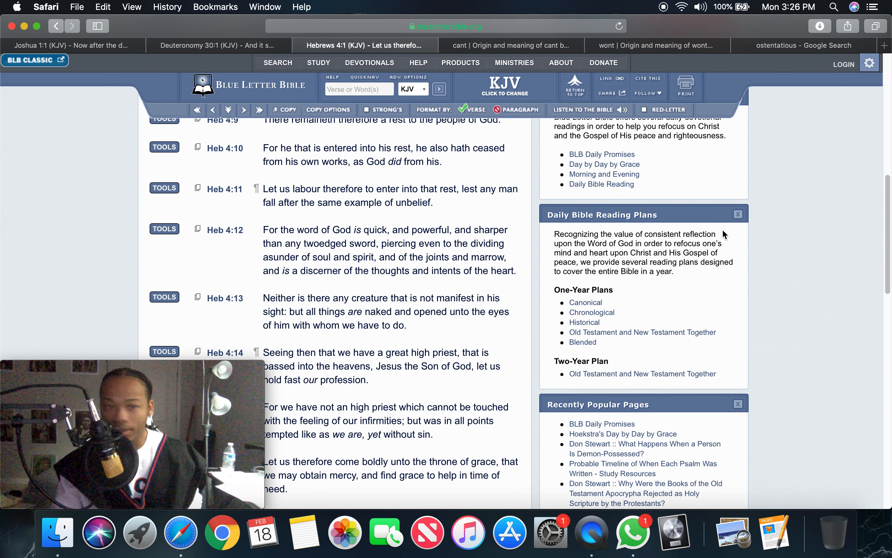
mouse_move(784, 199)
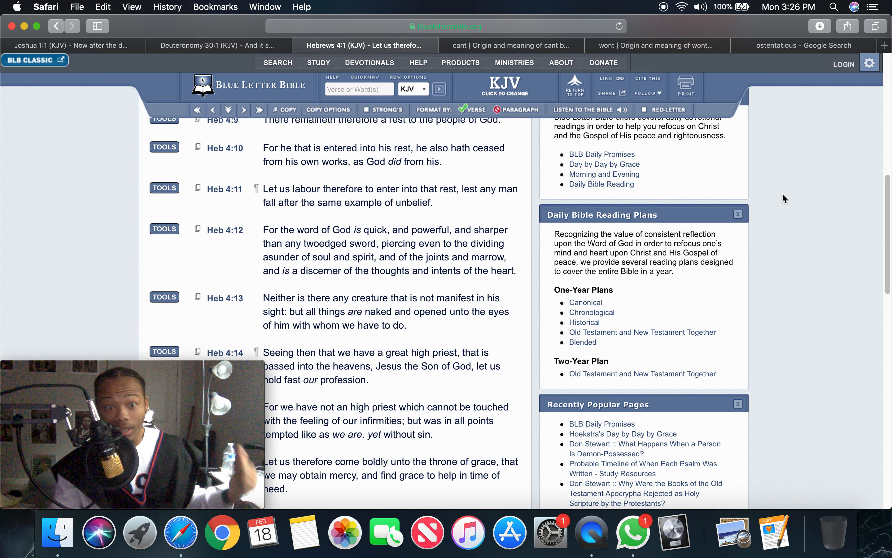
mouse_move(782, 201)
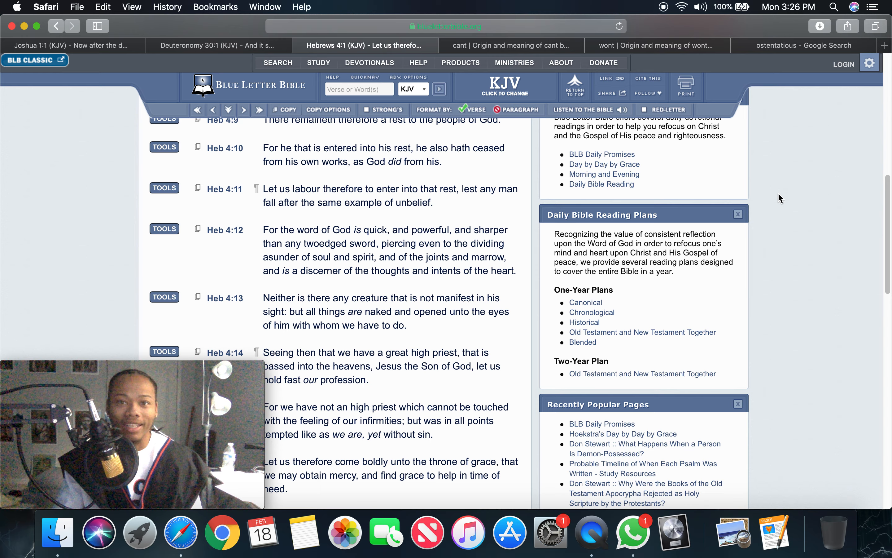
click(655, 45)
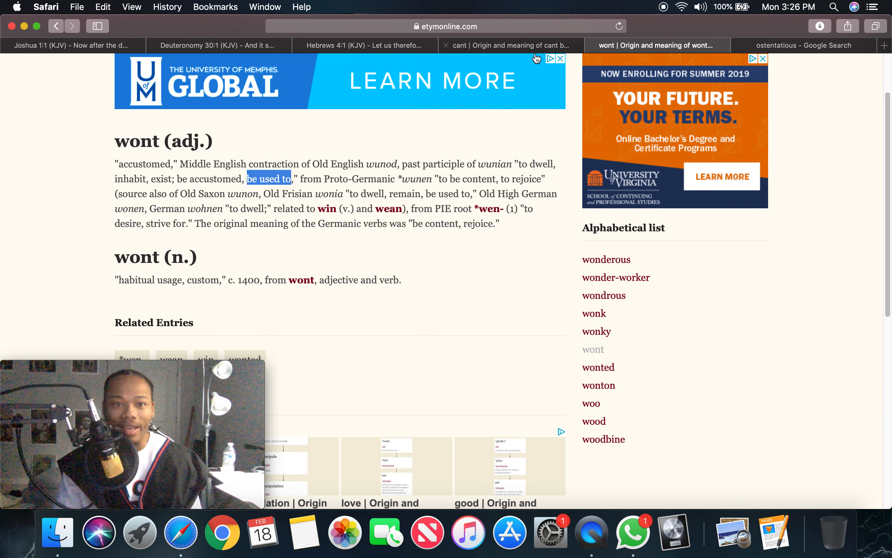
mouse_move(461, 283)
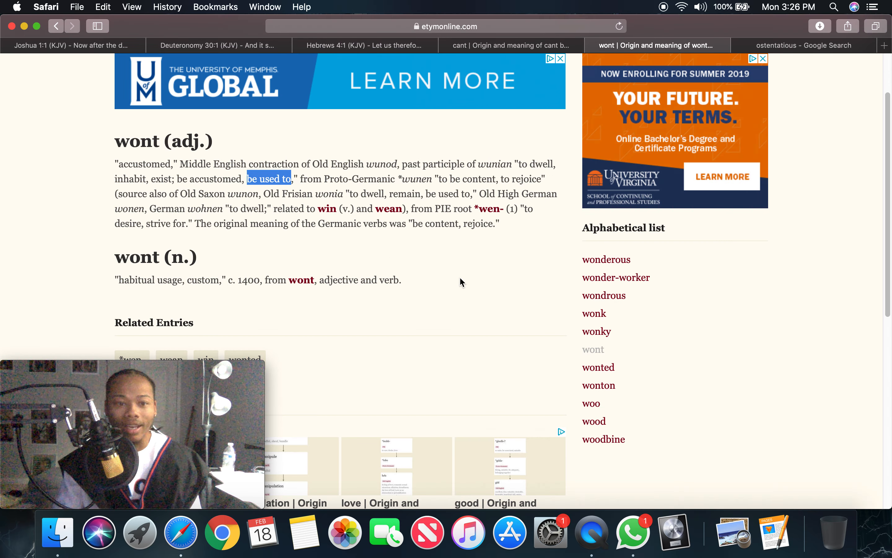
mouse_move(469, 254)
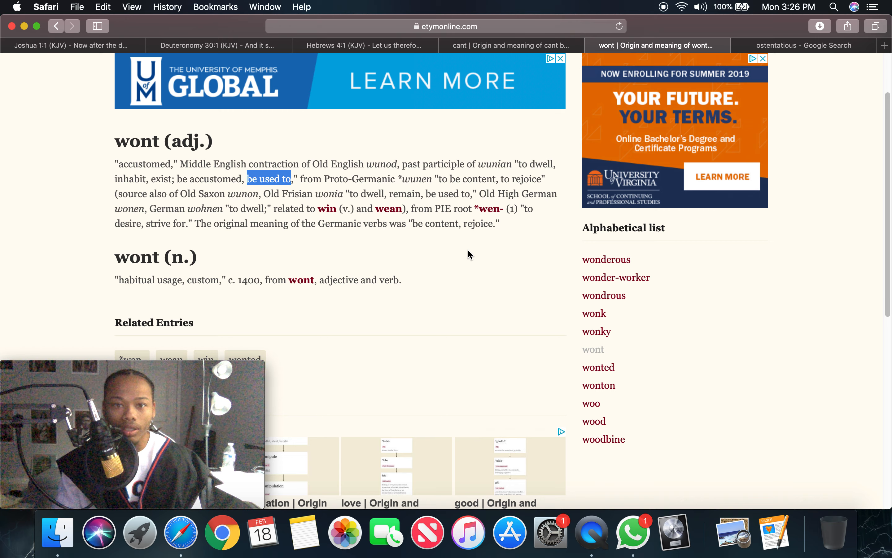
mouse_move(539, 223)
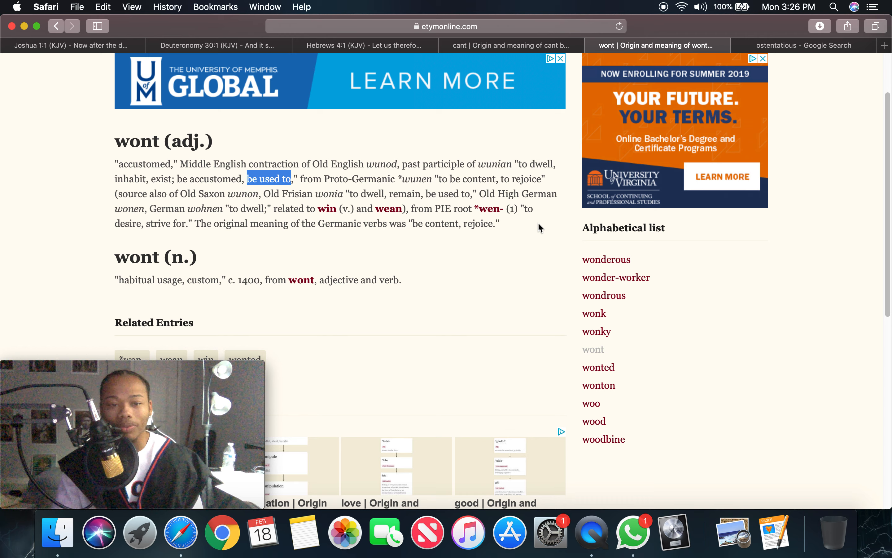
mouse_move(779, 239)
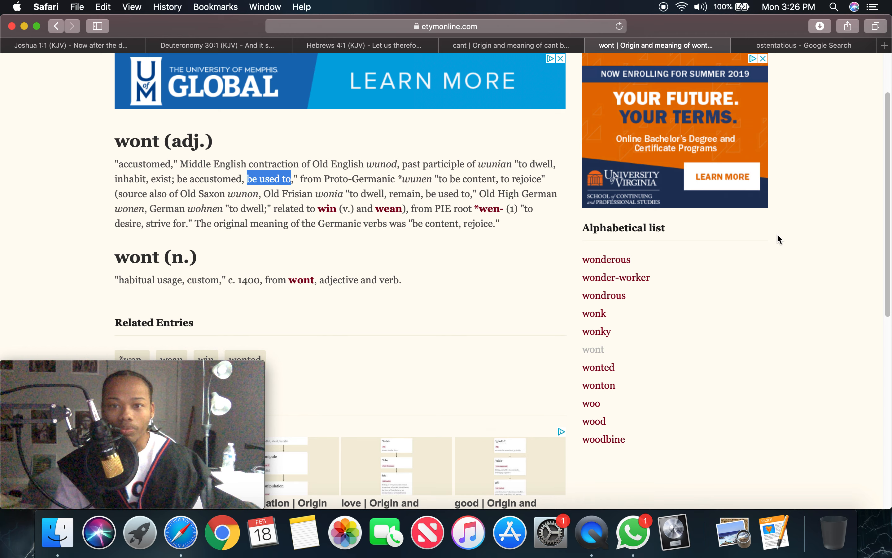
mouse_move(790, 239)
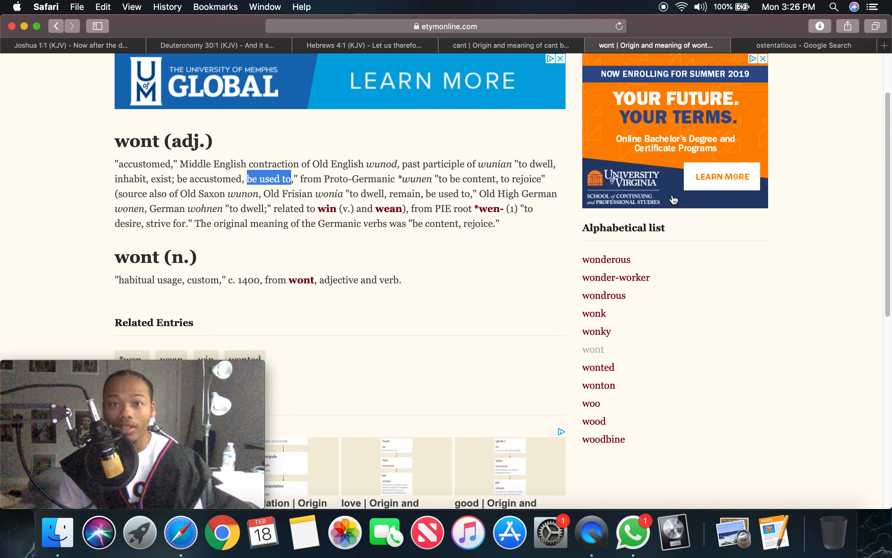
mouse_move(789, 162)
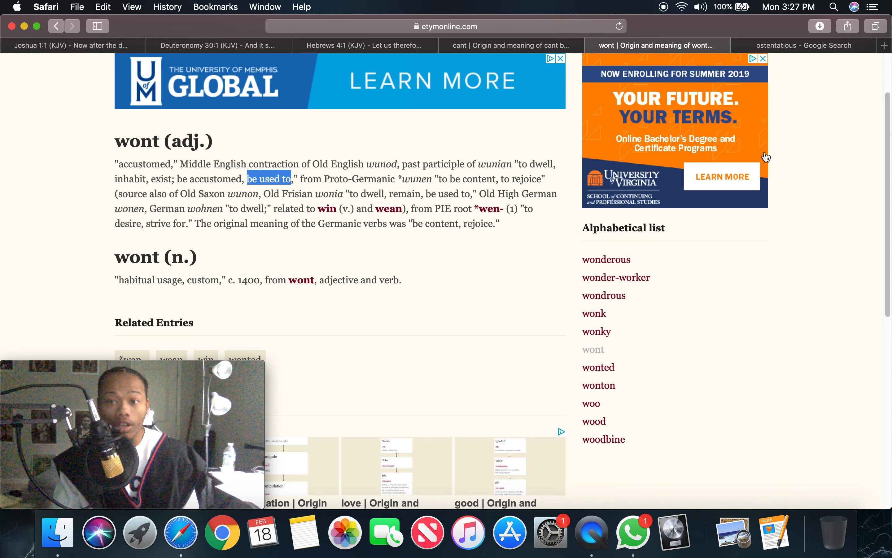
mouse_move(760, 164)
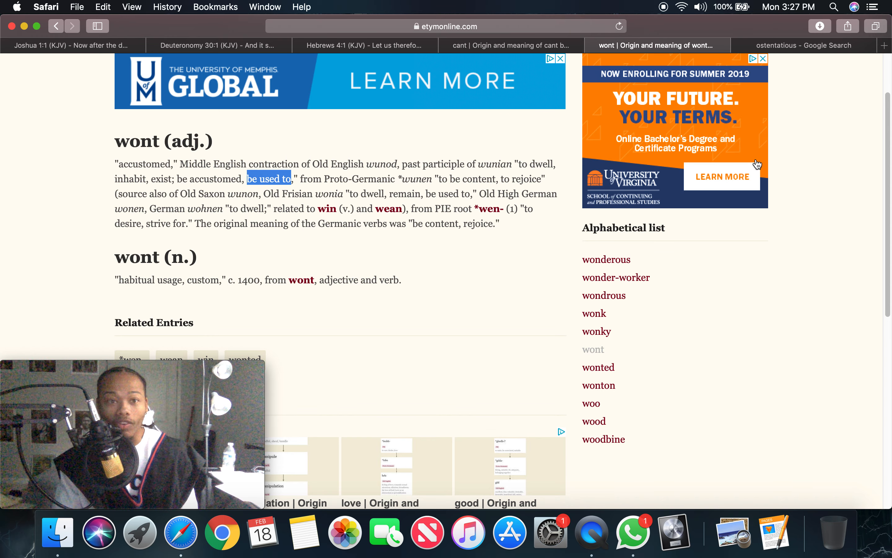
mouse_move(531, 54)
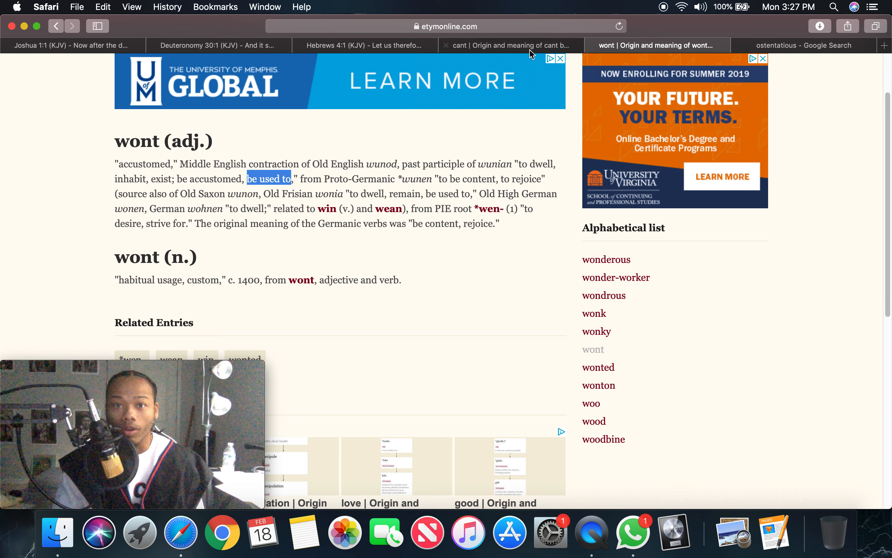
Return to the cant entry and highlight 'insincere' in 'pretentious or insincere talk'.
click(506, 45)
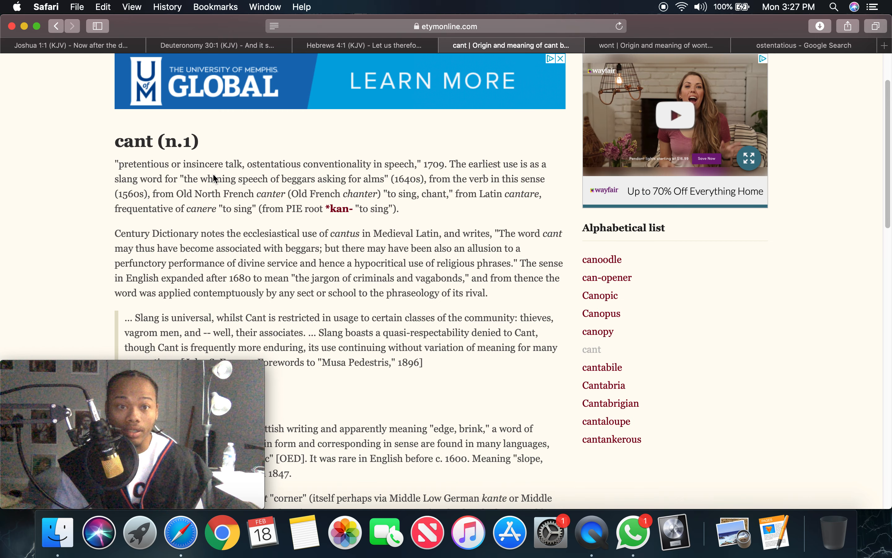
double_click(200, 163)
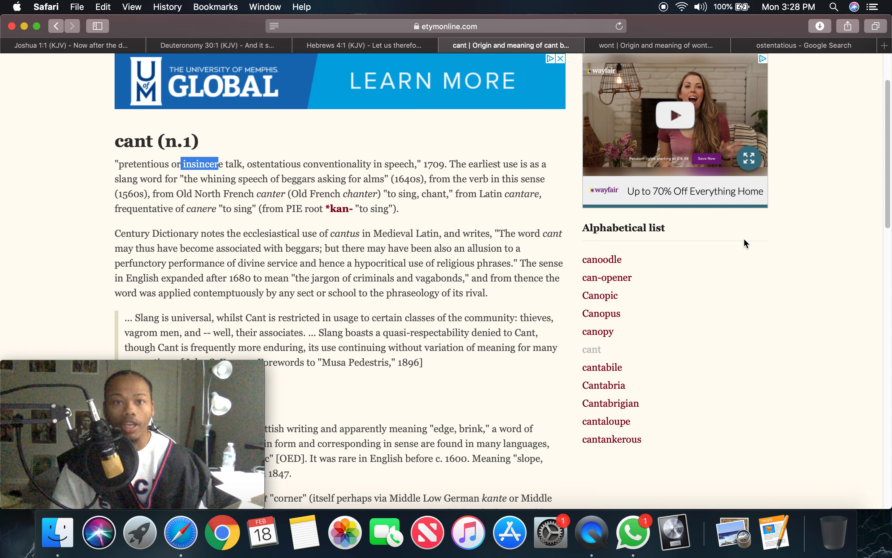
Switch to the Hebrews 4 KJV chapter showing verse 4:11.
click(364, 46)
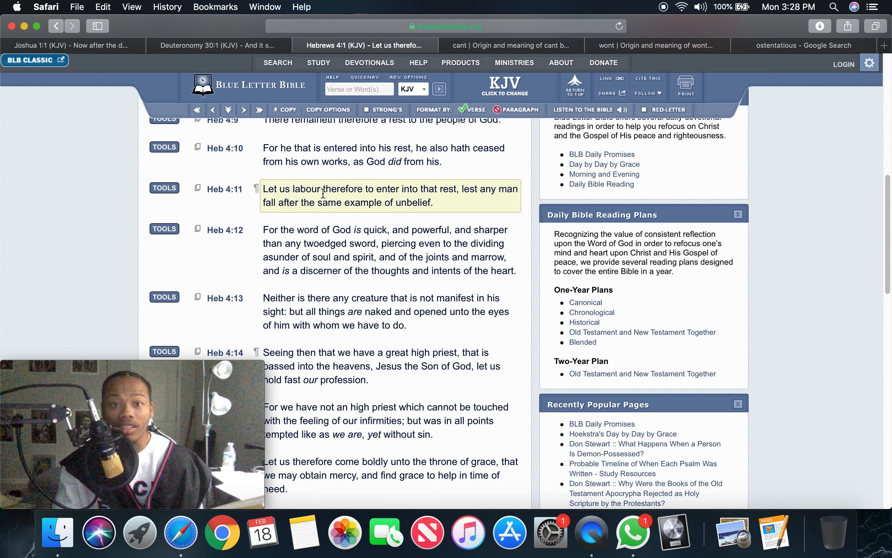
mouse_move(440, 188)
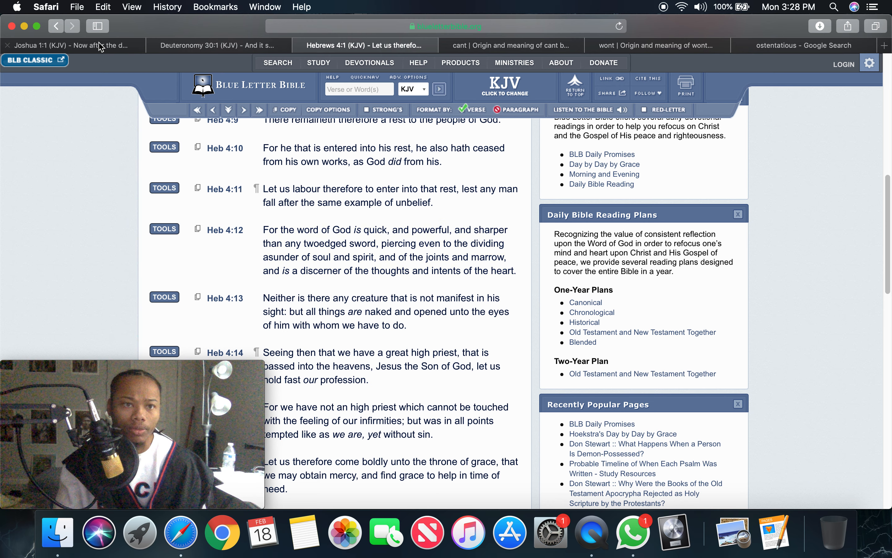
Go to Joshua 1 KJV, scroll to verse 1:9 and highlight the word 'afraid'.
click(73, 45)
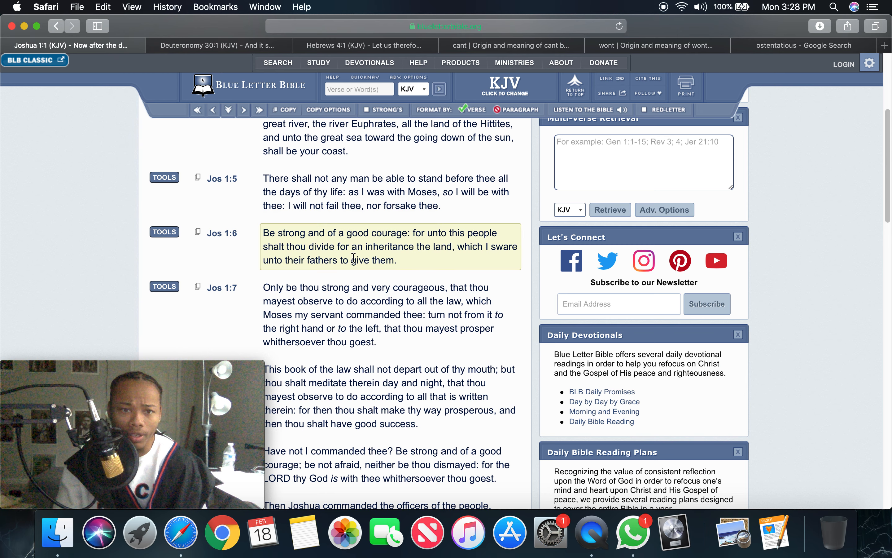
scroll(down, 3)
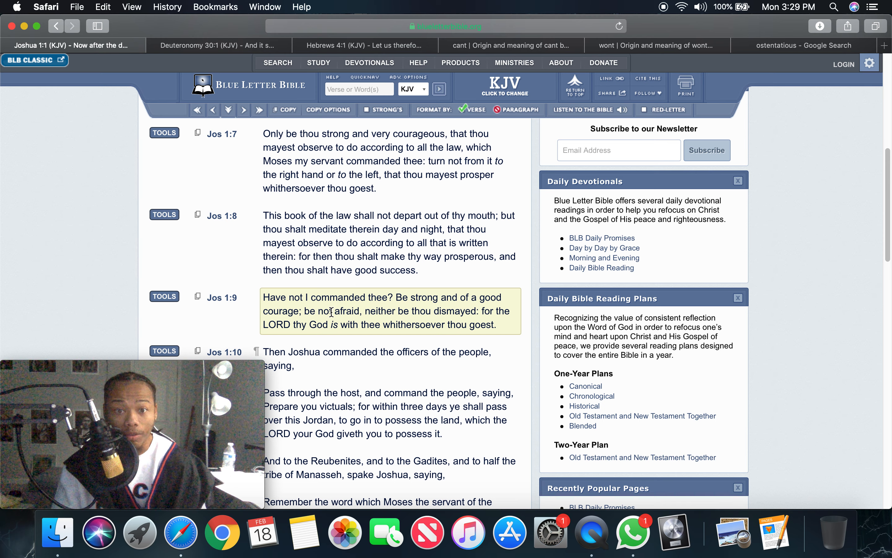
double_click(349, 311)
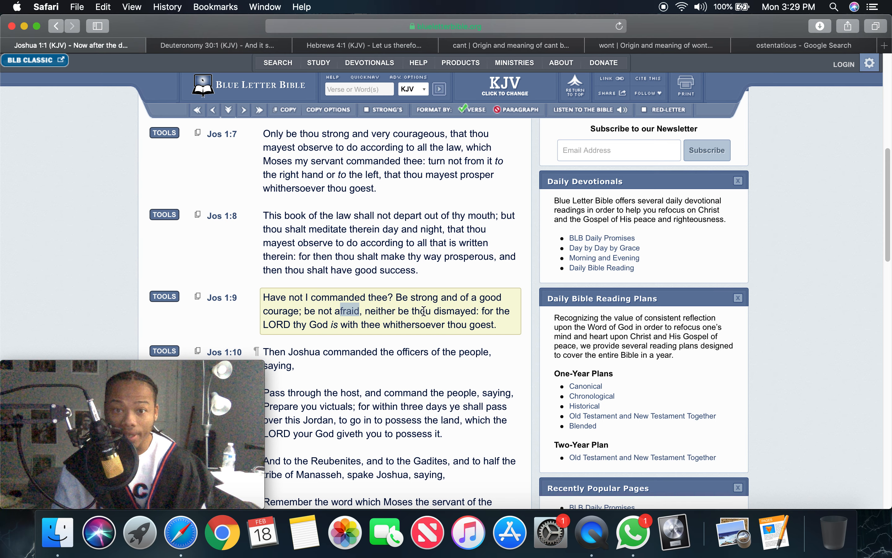
mouse_move(304, 339)
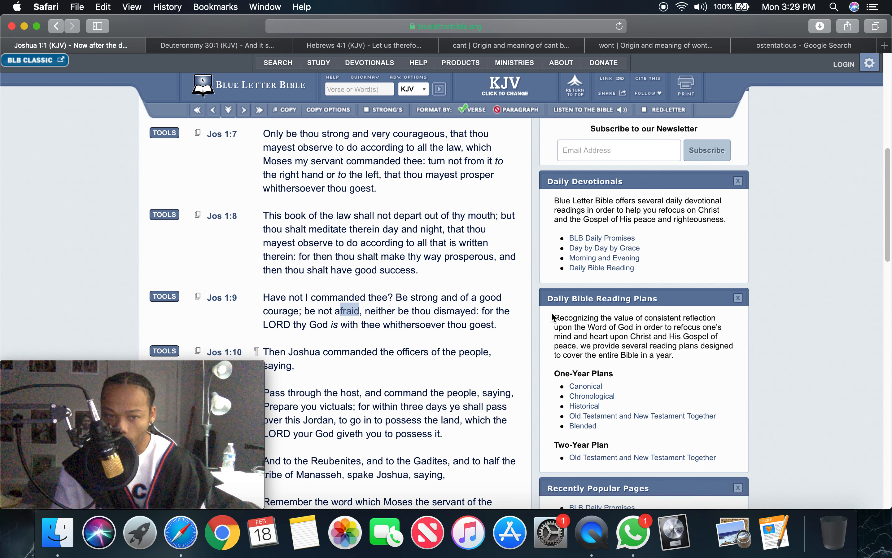
mouse_move(731, 297)
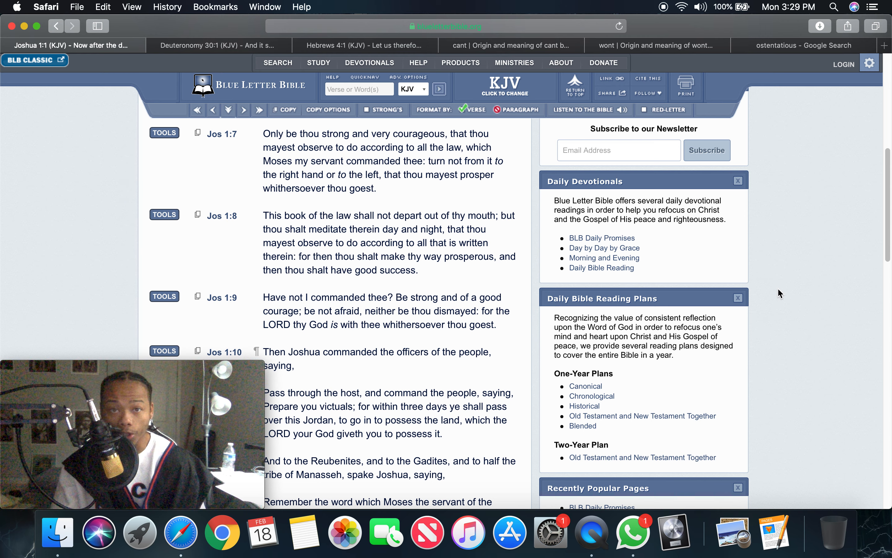
mouse_move(597, 218)
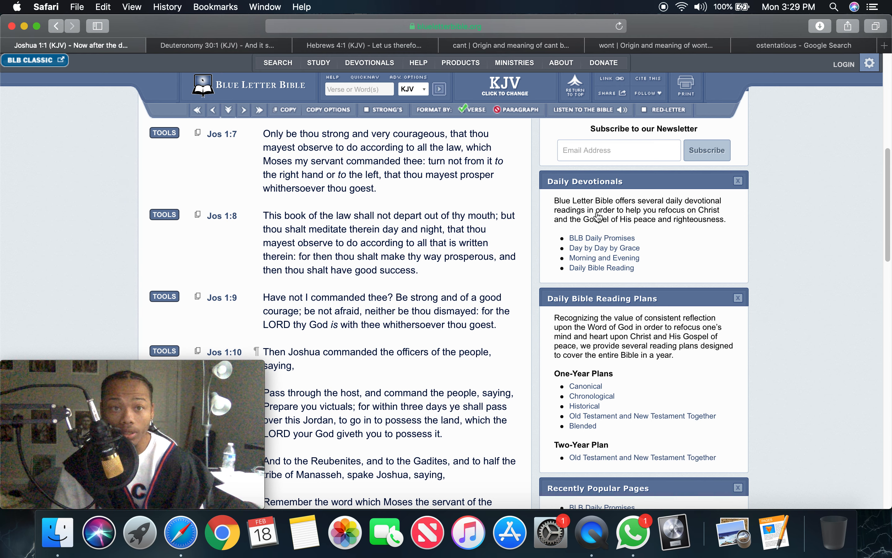
Scroll through Deuteronomy 30 around verse 6, then return to Hebrews 4:9–16.
click(219, 45)
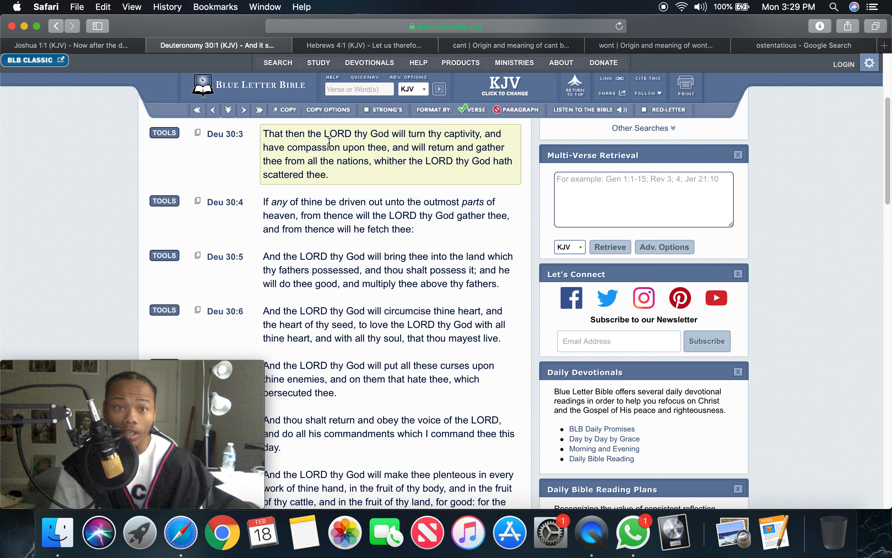
scroll(down, 3)
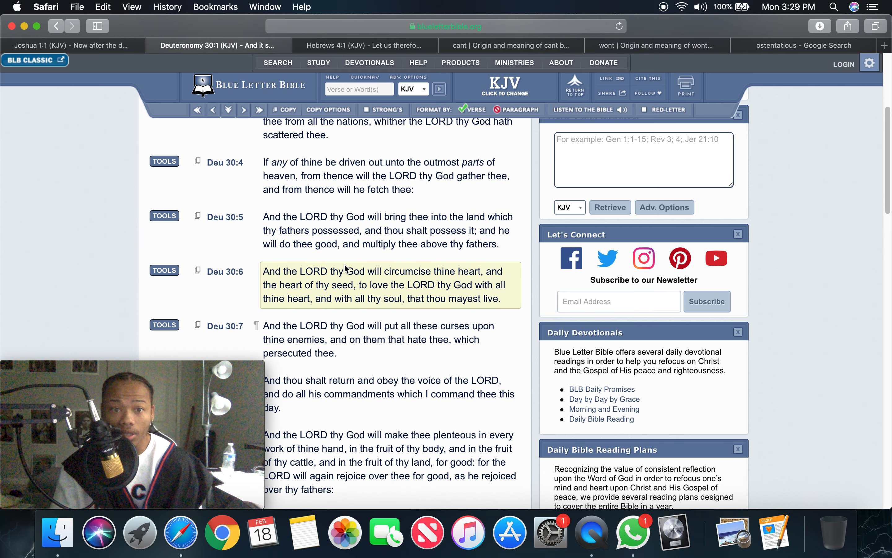
mouse_move(441, 269)
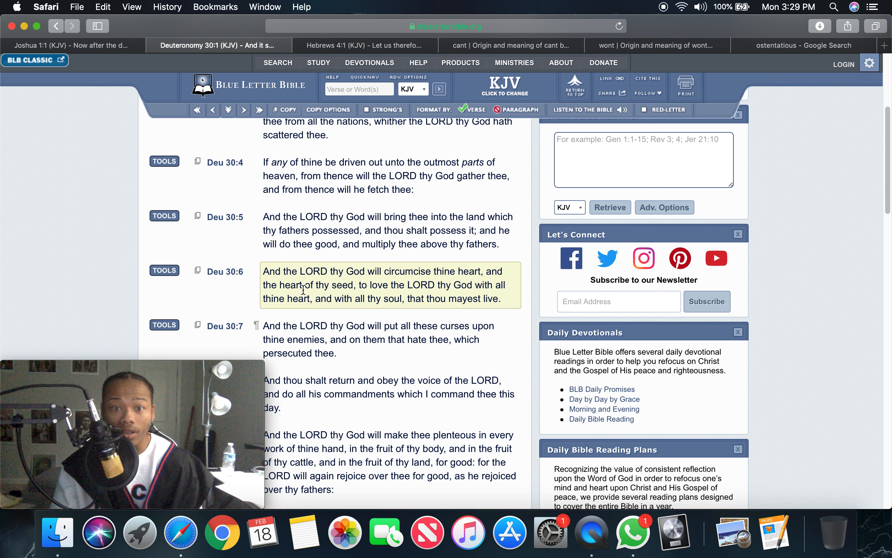
mouse_move(422, 282)
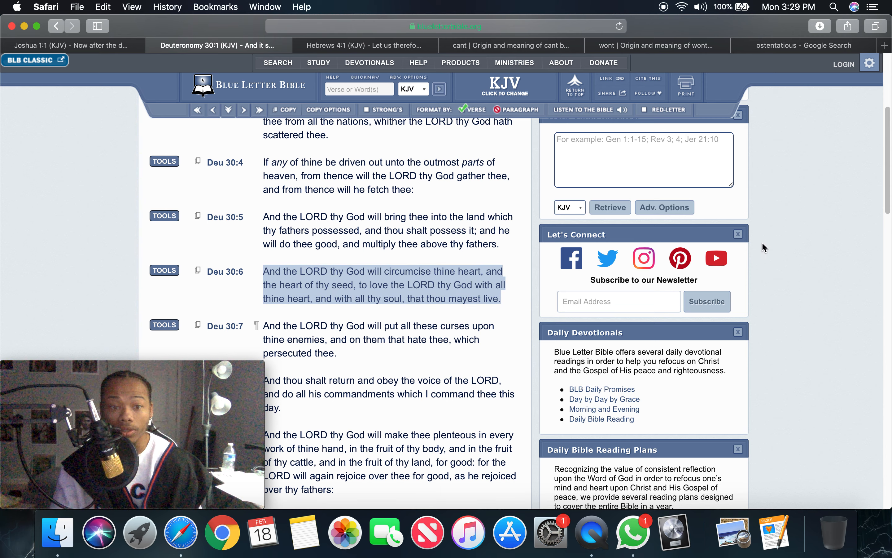
mouse_move(751, 260)
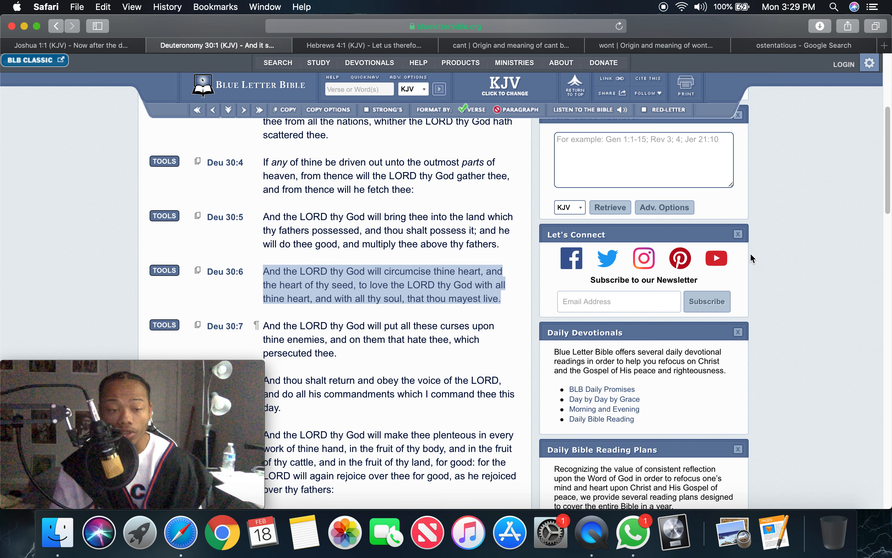
mouse_move(772, 234)
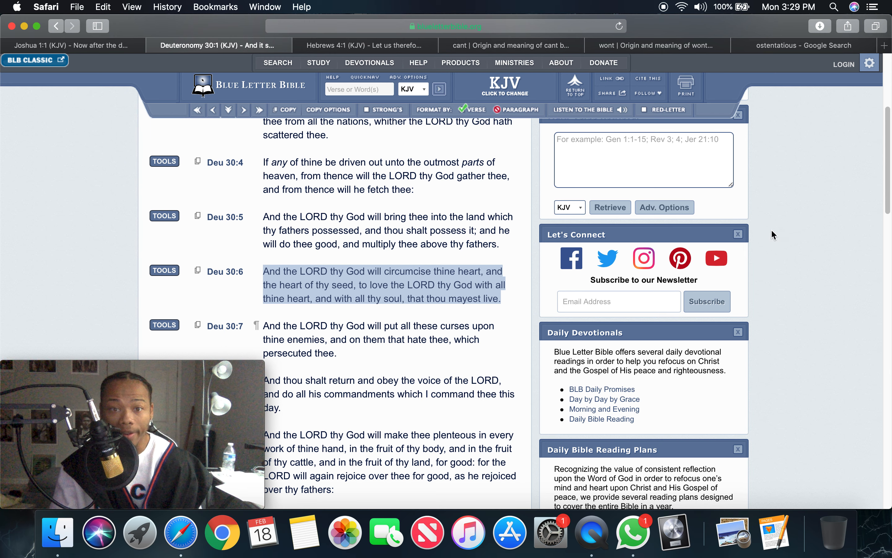
mouse_move(795, 285)
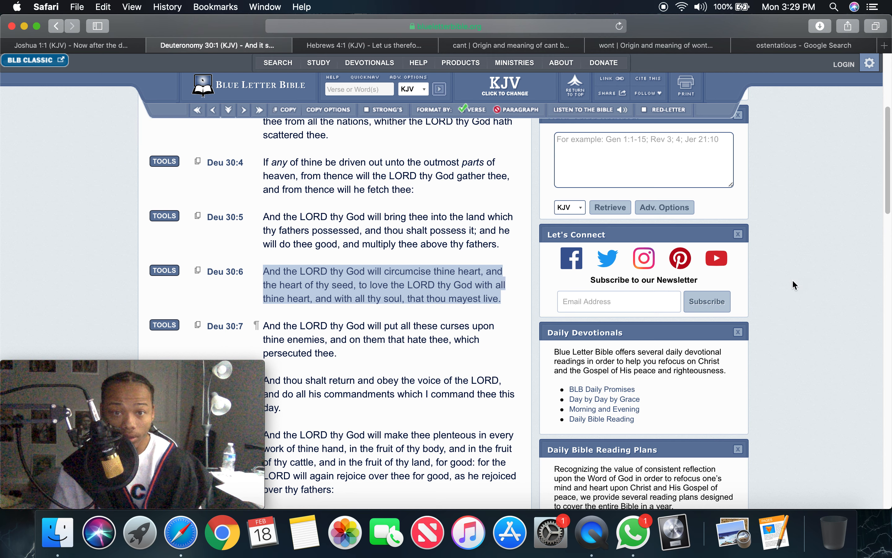
mouse_move(791, 282)
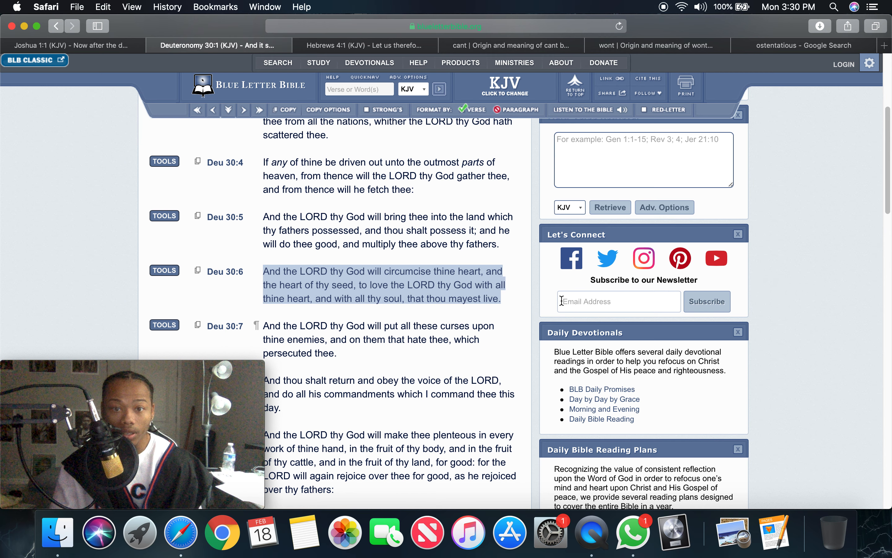
mouse_move(803, 255)
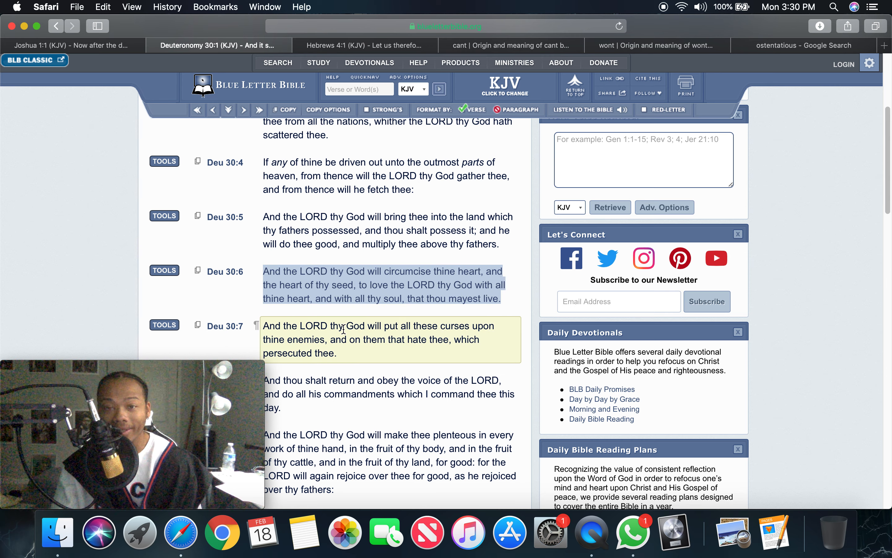
click(367, 45)
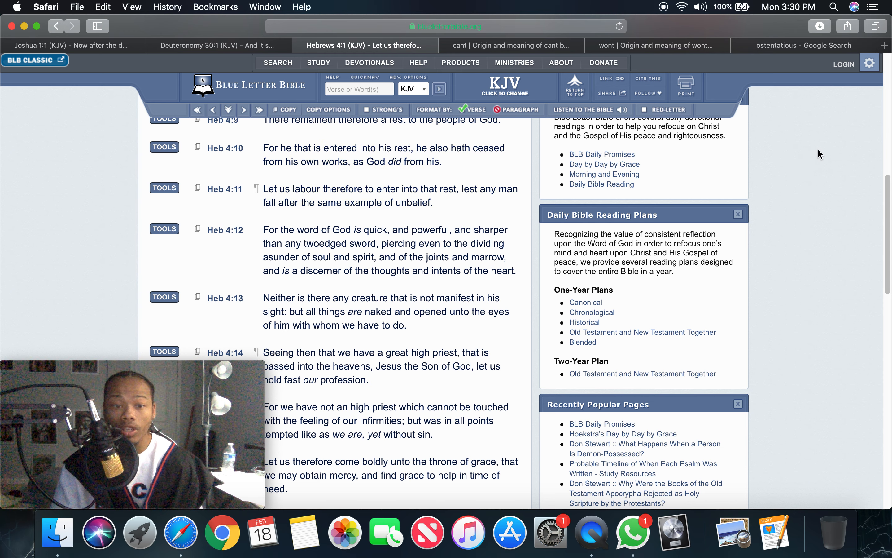
Stop at the cant entry, then land on the wont entry with 'be used to' highlighted.
click(505, 45)
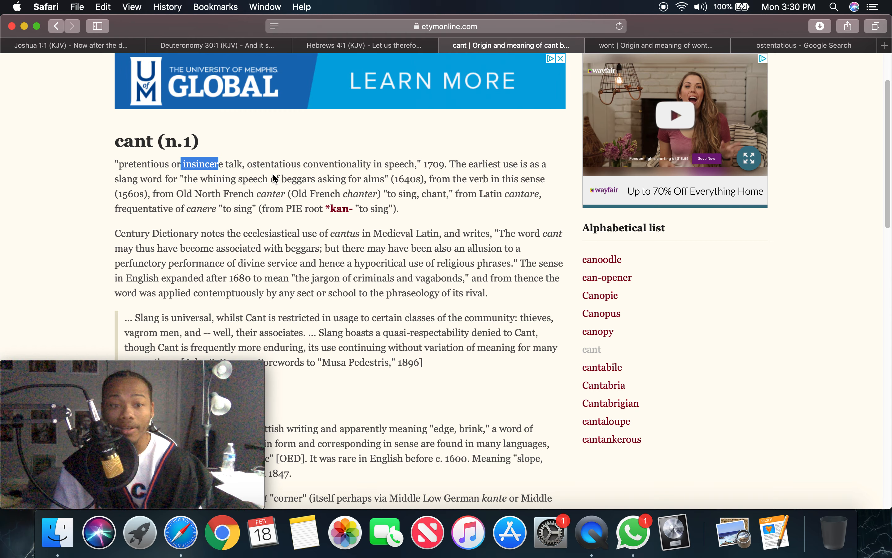
click(655, 45)
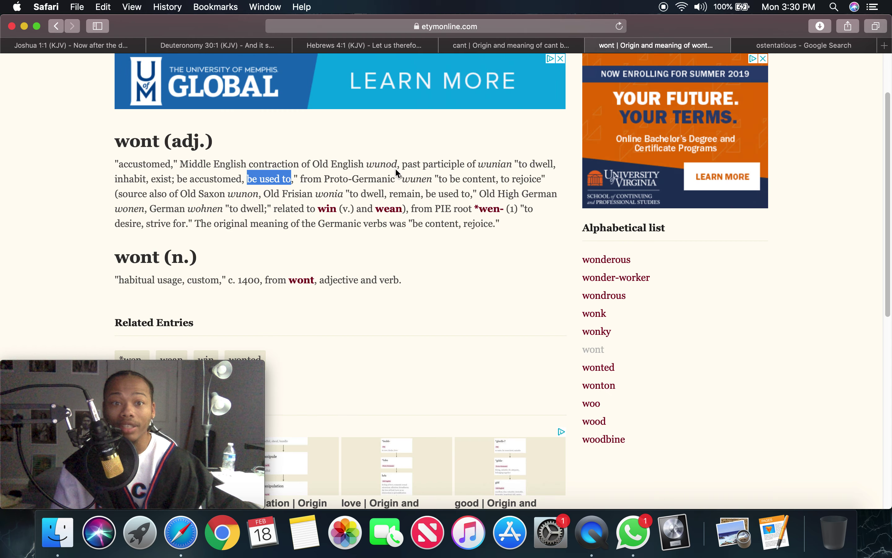
mouse_move(480, 45)
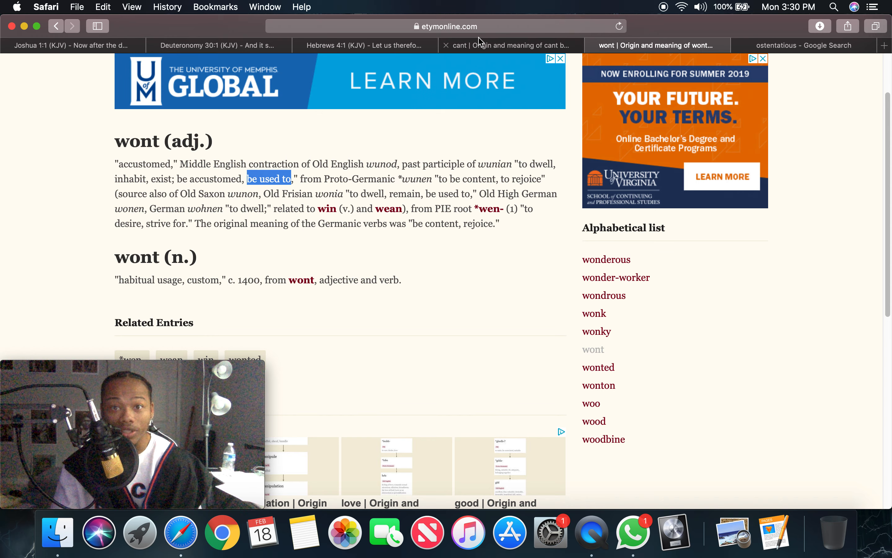
mouse_move(283, 254)
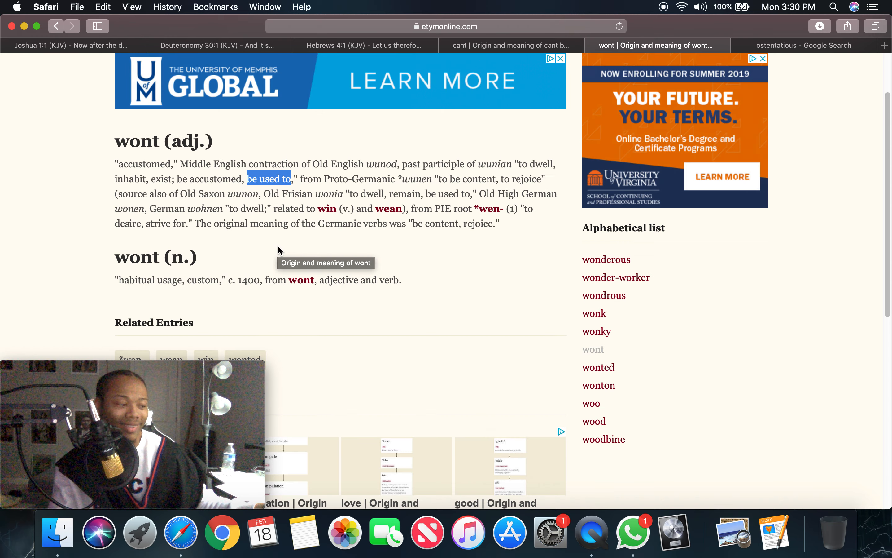
mouse_move(367, 304)
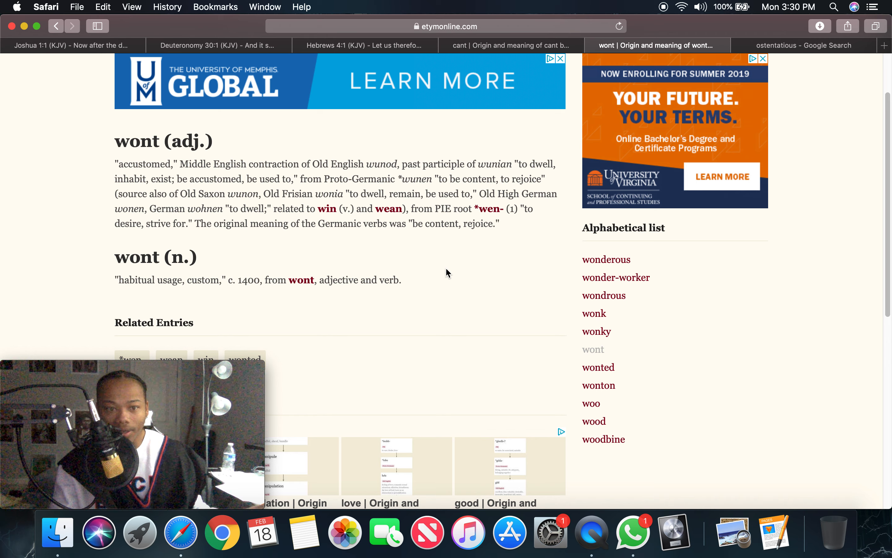
mouse_move(448, 271)
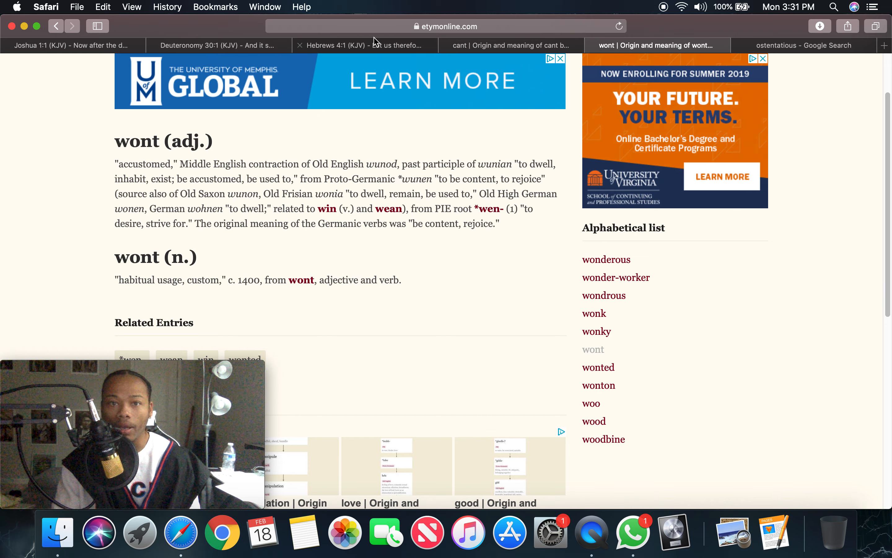
In the Hebrews tab, load Haggai chapter 1 and scroll through verses 1:2–1:7.
click(363, 46)
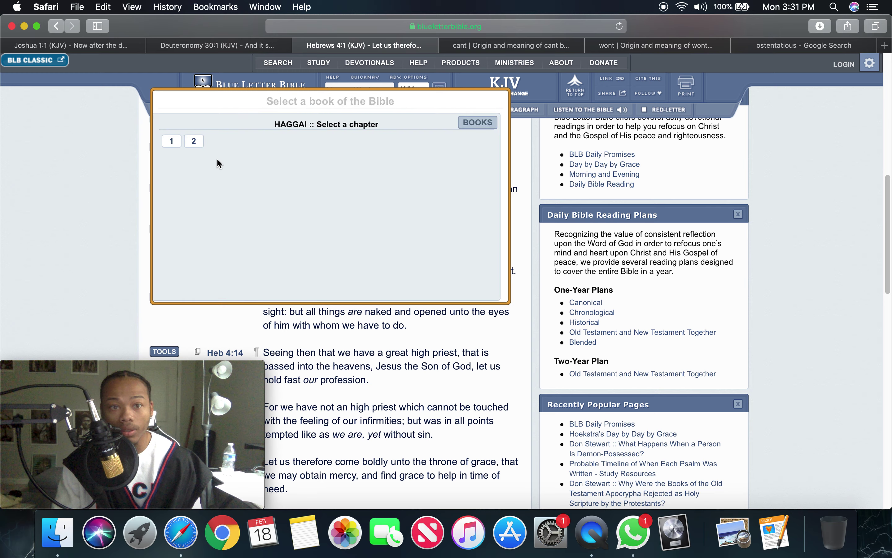
click(171, 141)
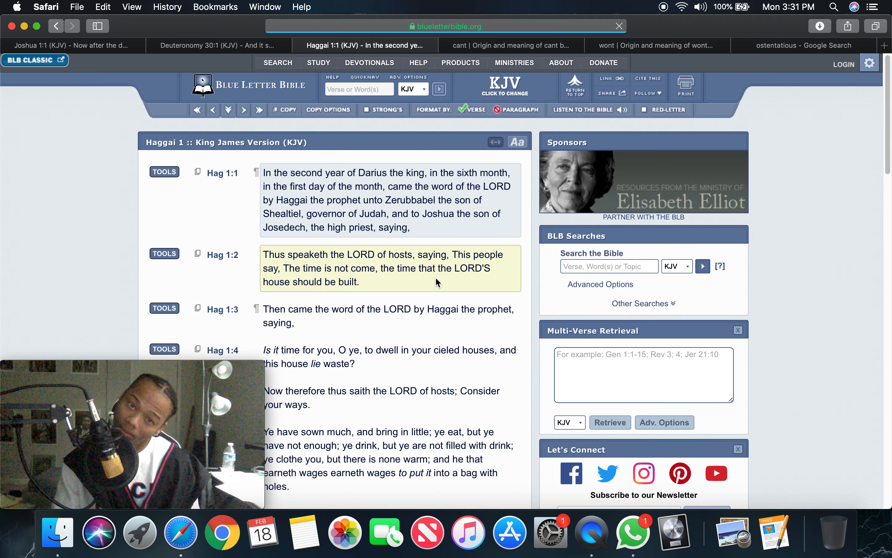
scroll(down, 3)
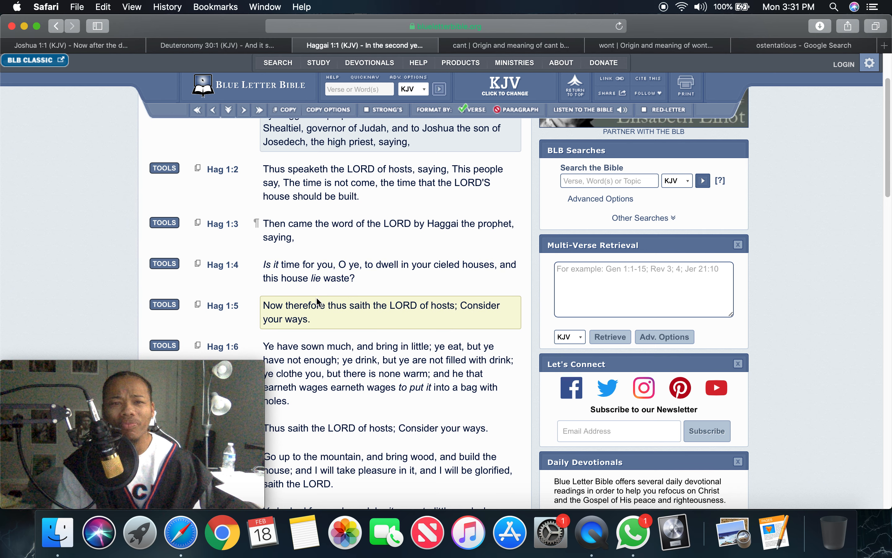
mouse_move(358, 327)
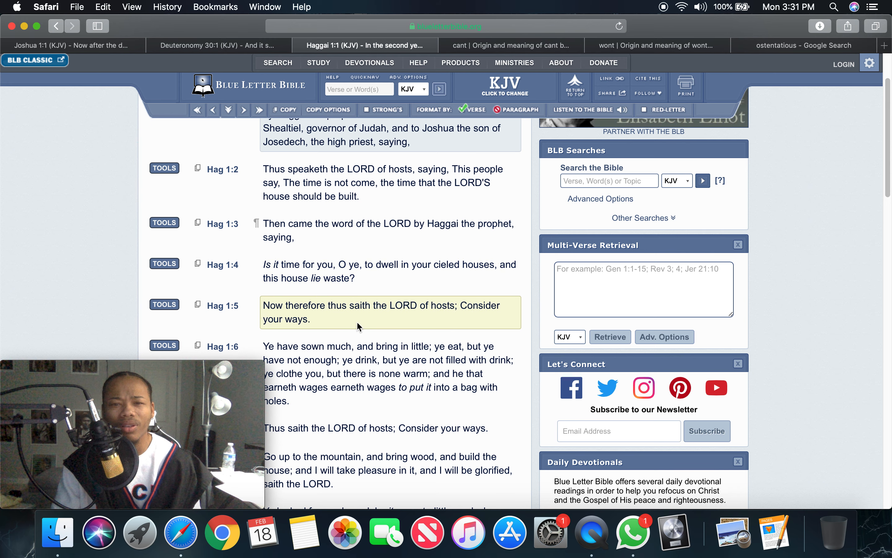
scroll(down, 3)
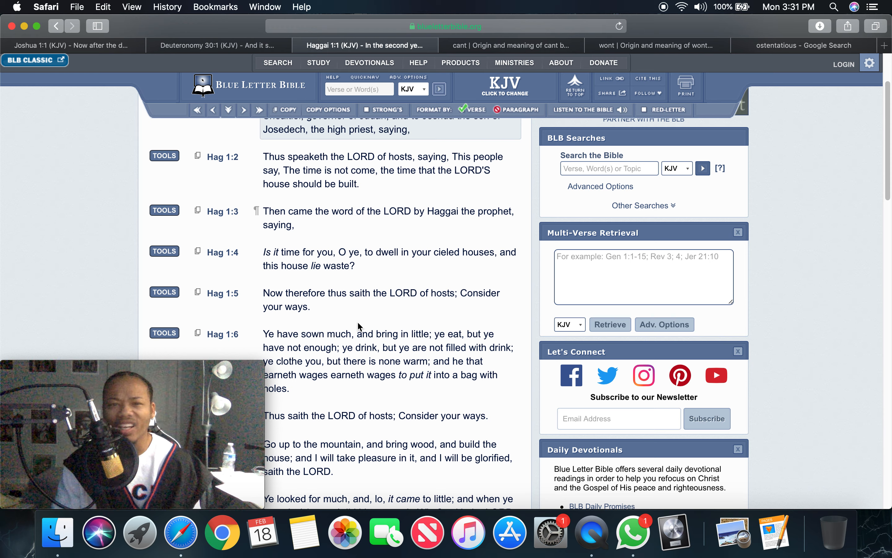
mouse_move(329, 286)
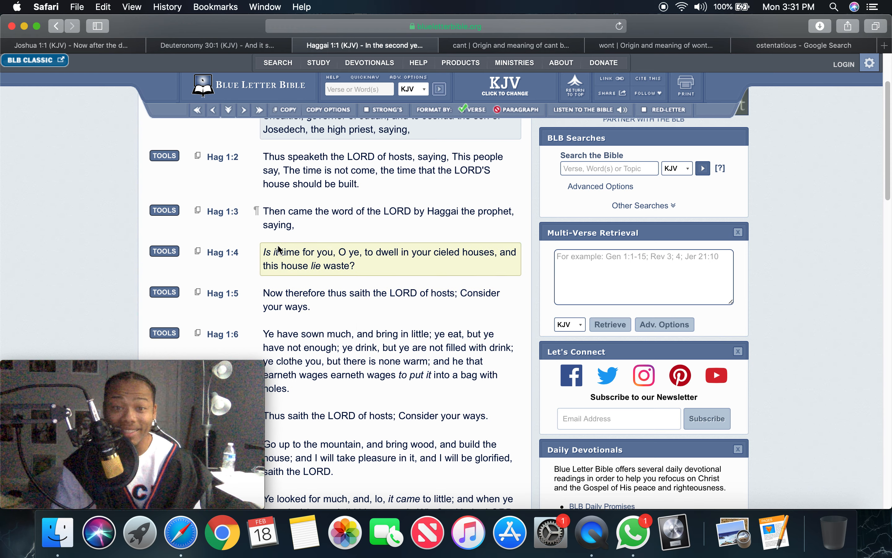
mouse_move(374, 255)
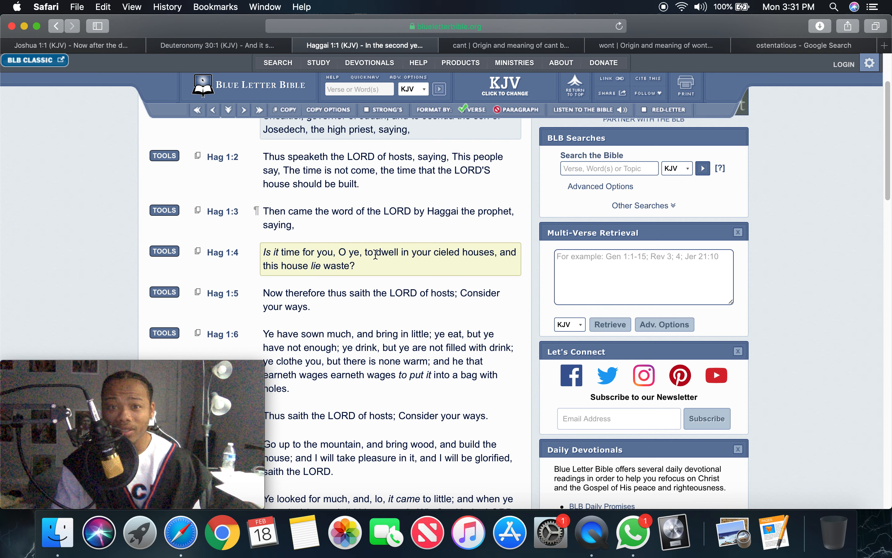
mouse_move(457, 255)
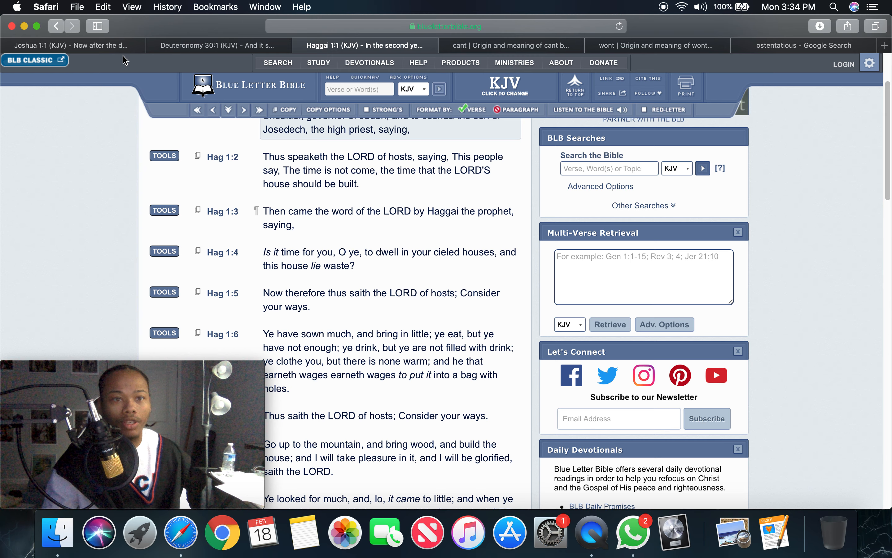
Return to Joshua 1 at verse 9 and clear the leftover selection.
click(71, 46)
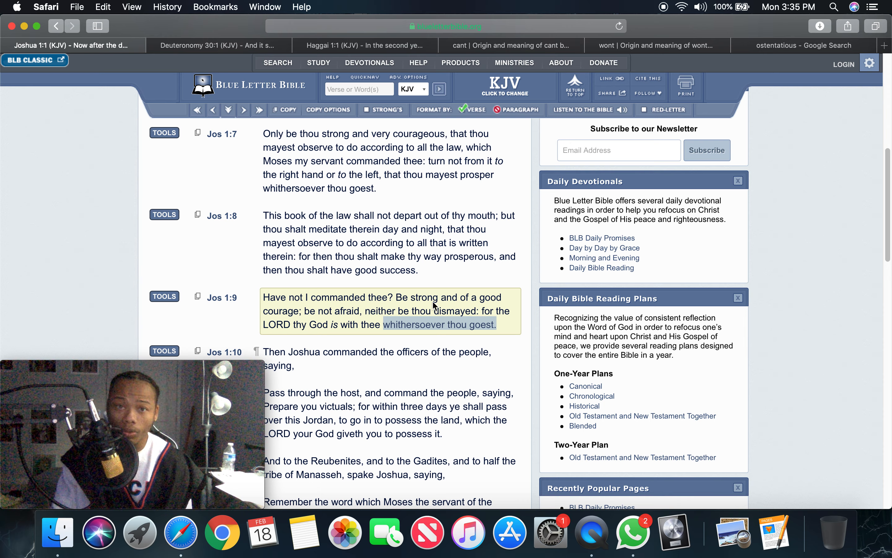
click(772, 179)
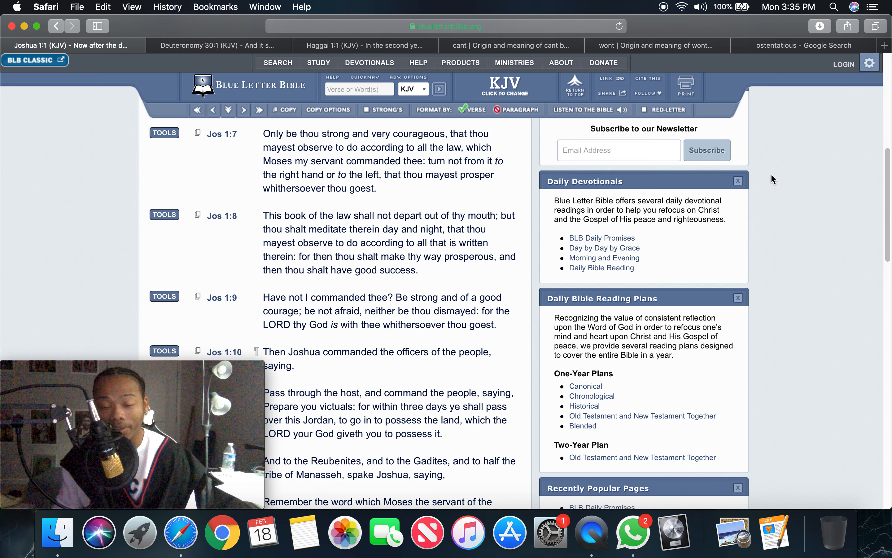
mouse_move(798, 159)
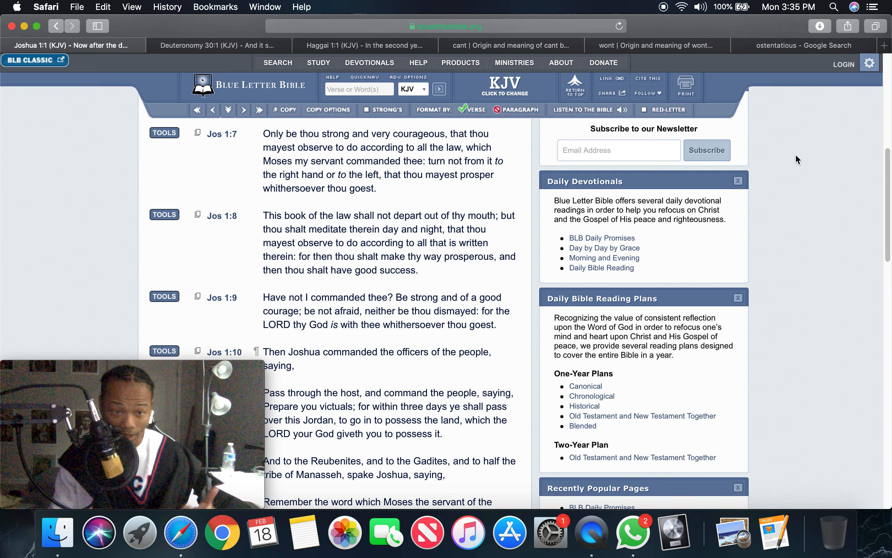